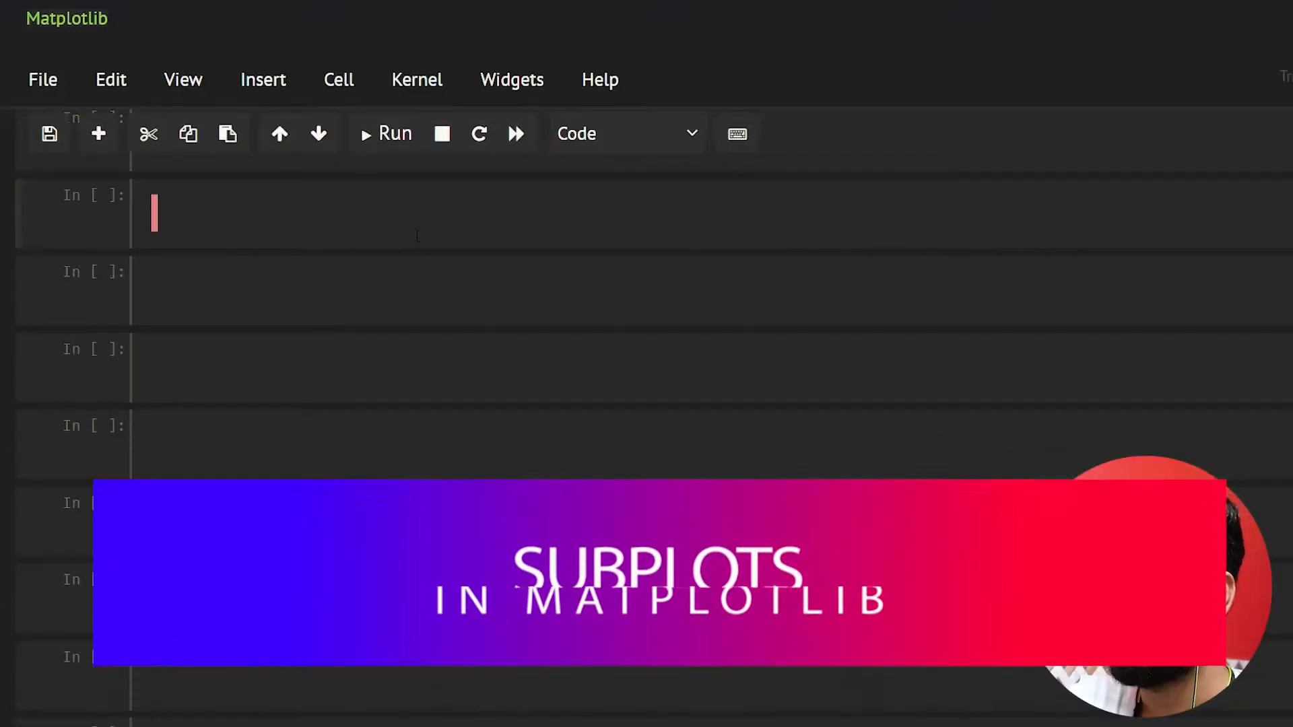
Import matplotlib.pyplot as plt in the first cell.
type("import map")
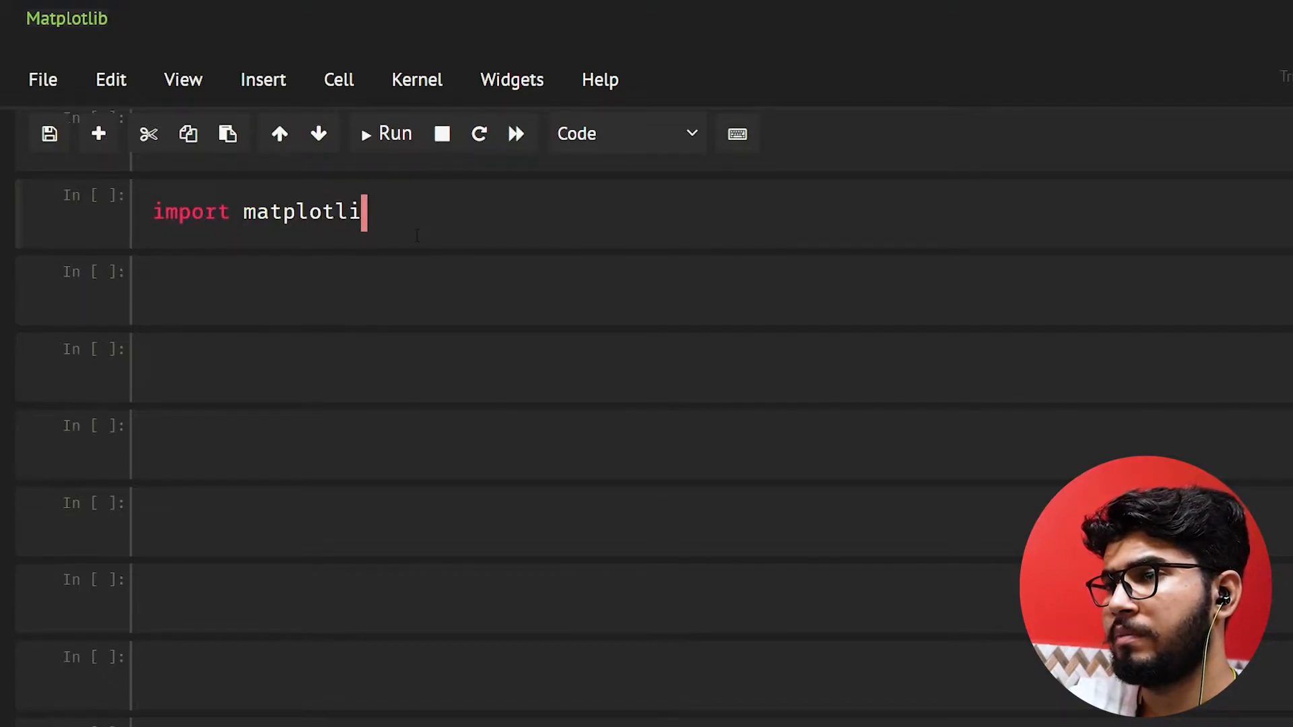
type("b.")
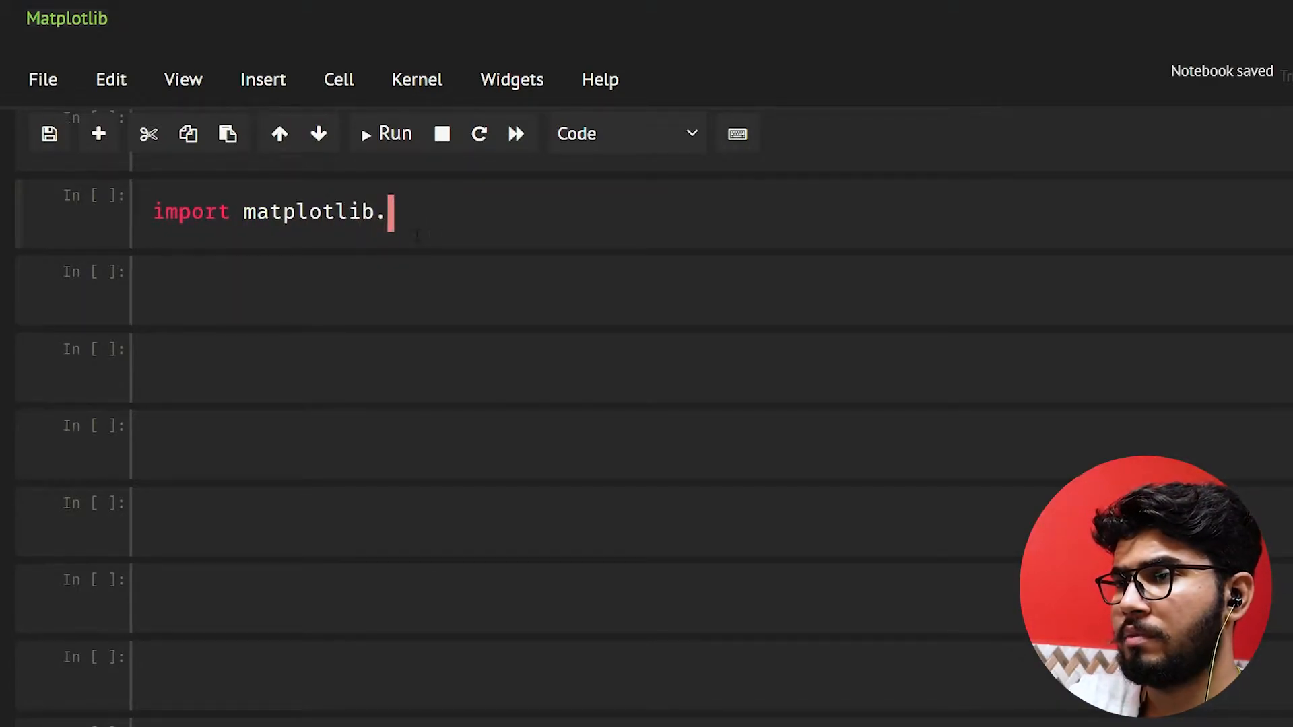
type("pyplot")
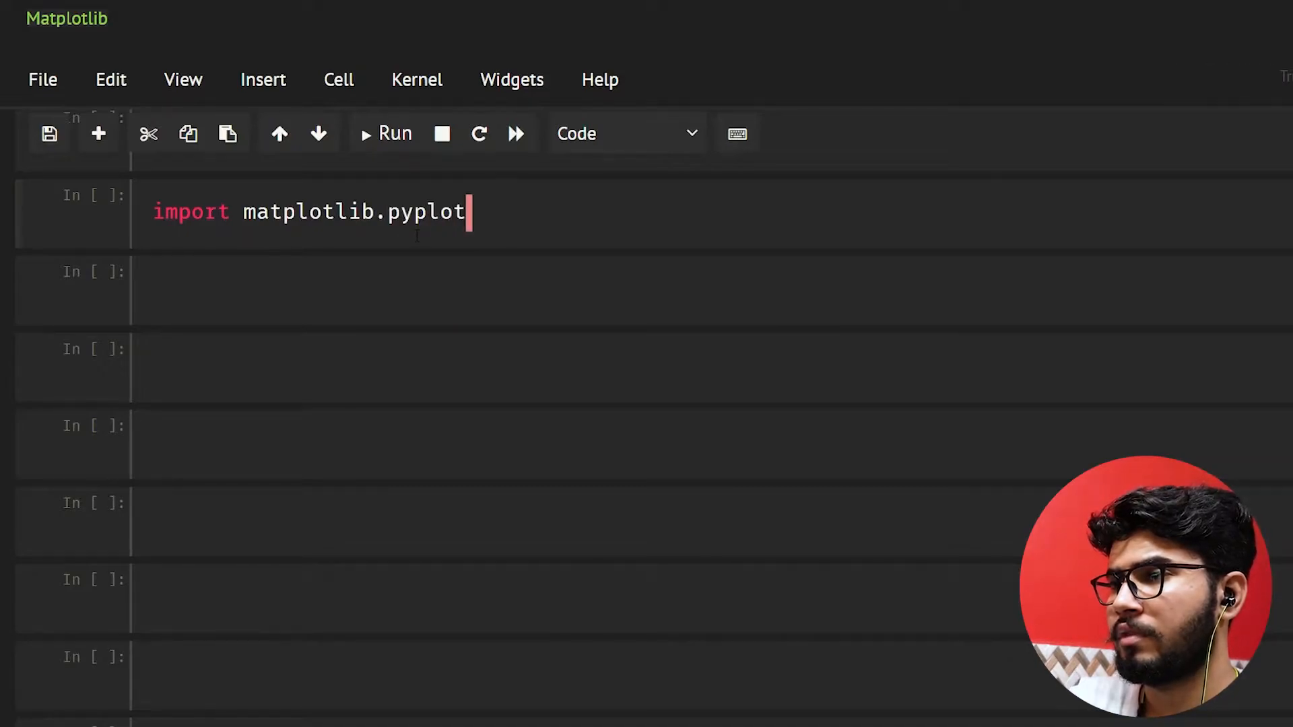
type("as plt")
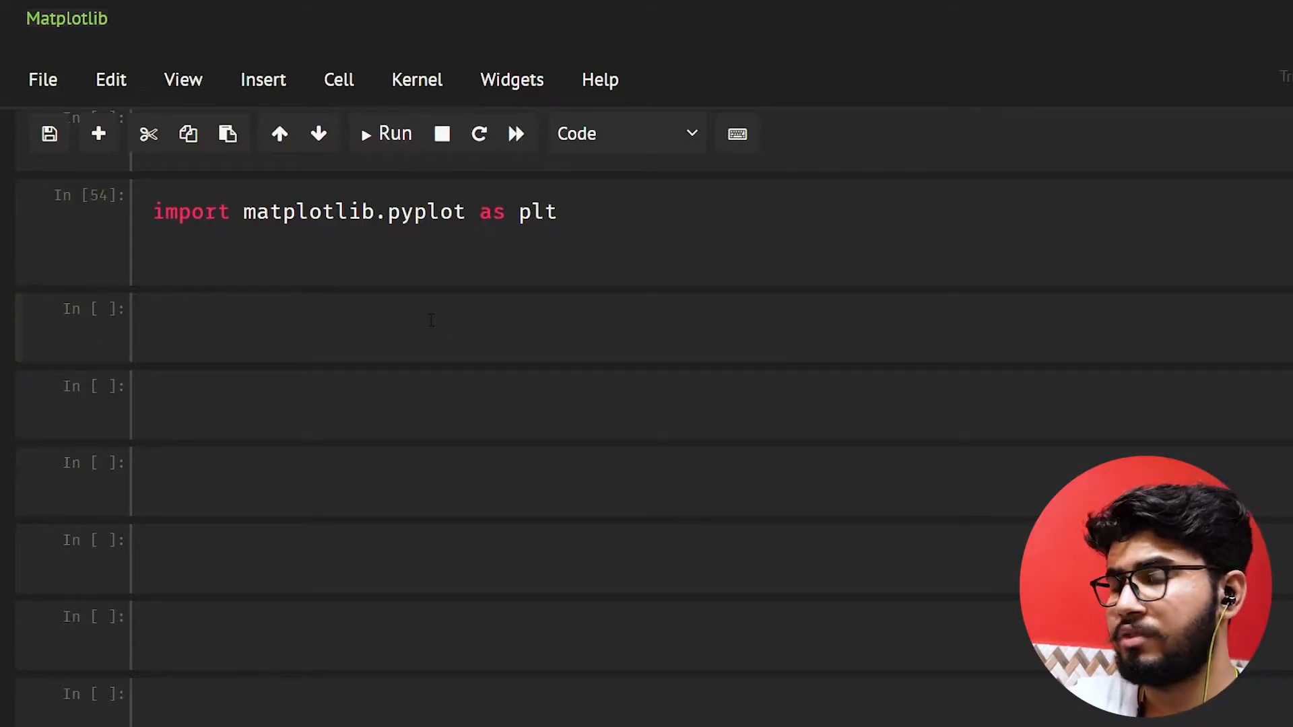
Create an empty figure with 'fig = plt.figure()', showing 0 Axes.
type("fig")
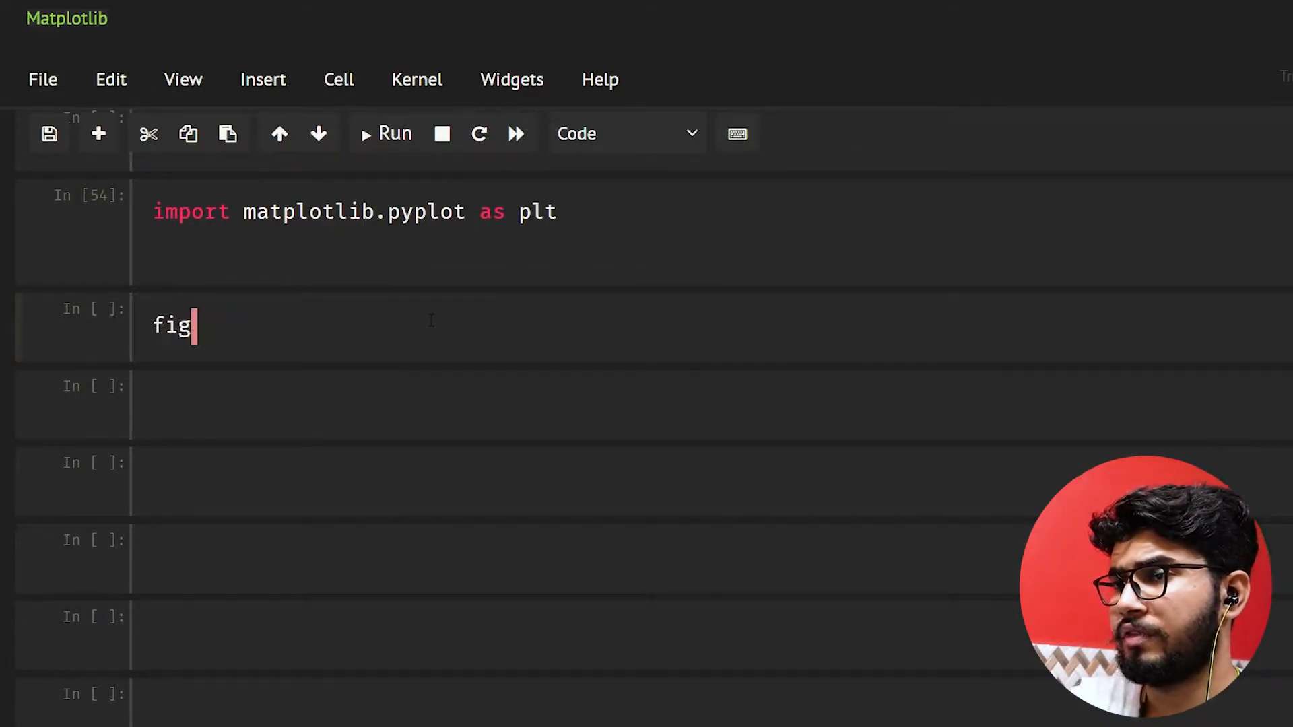
type("= plt.")
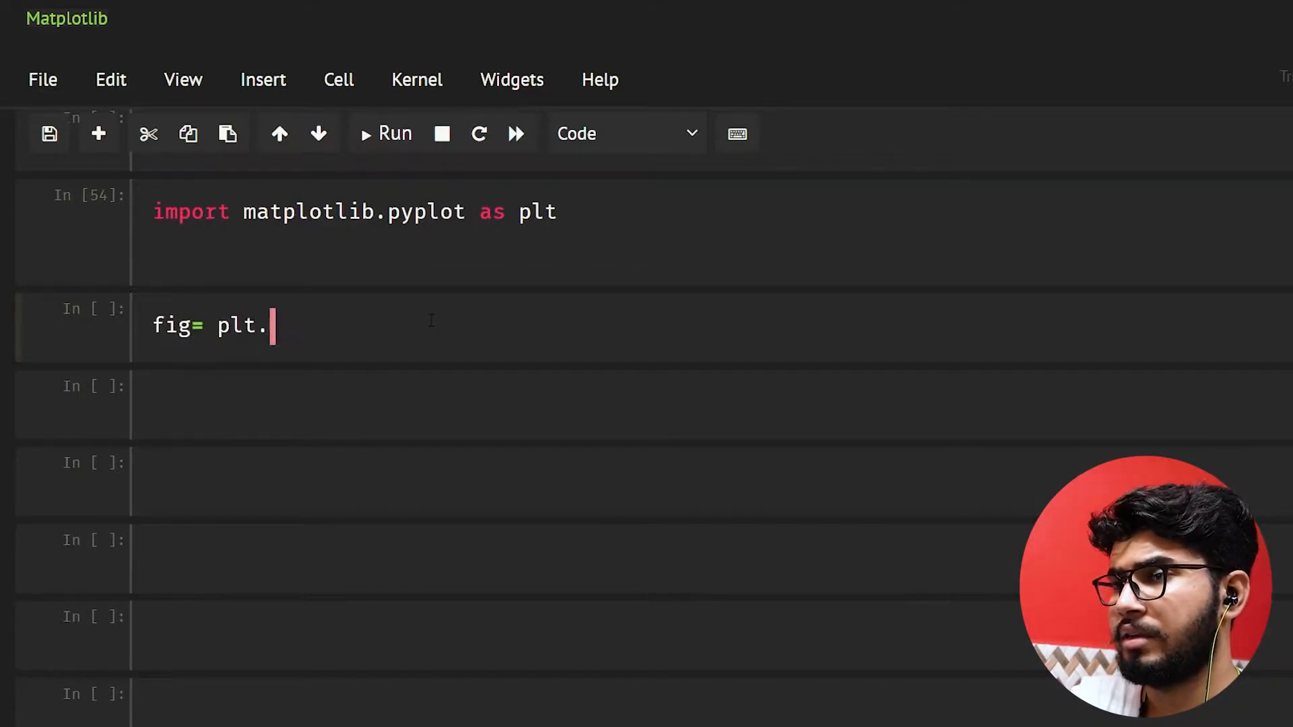
type("figure(")
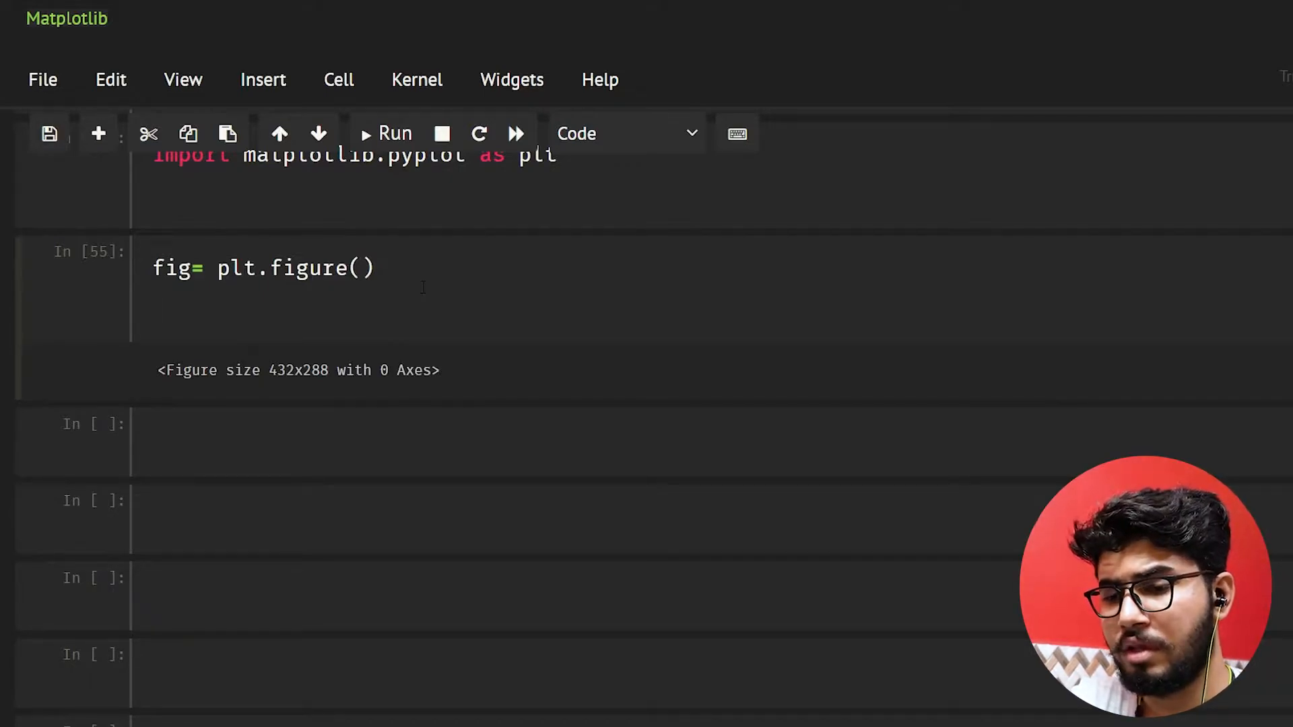
Add a single subplot with 'ax = fig.add_subplot(111)'.
type("ax =")
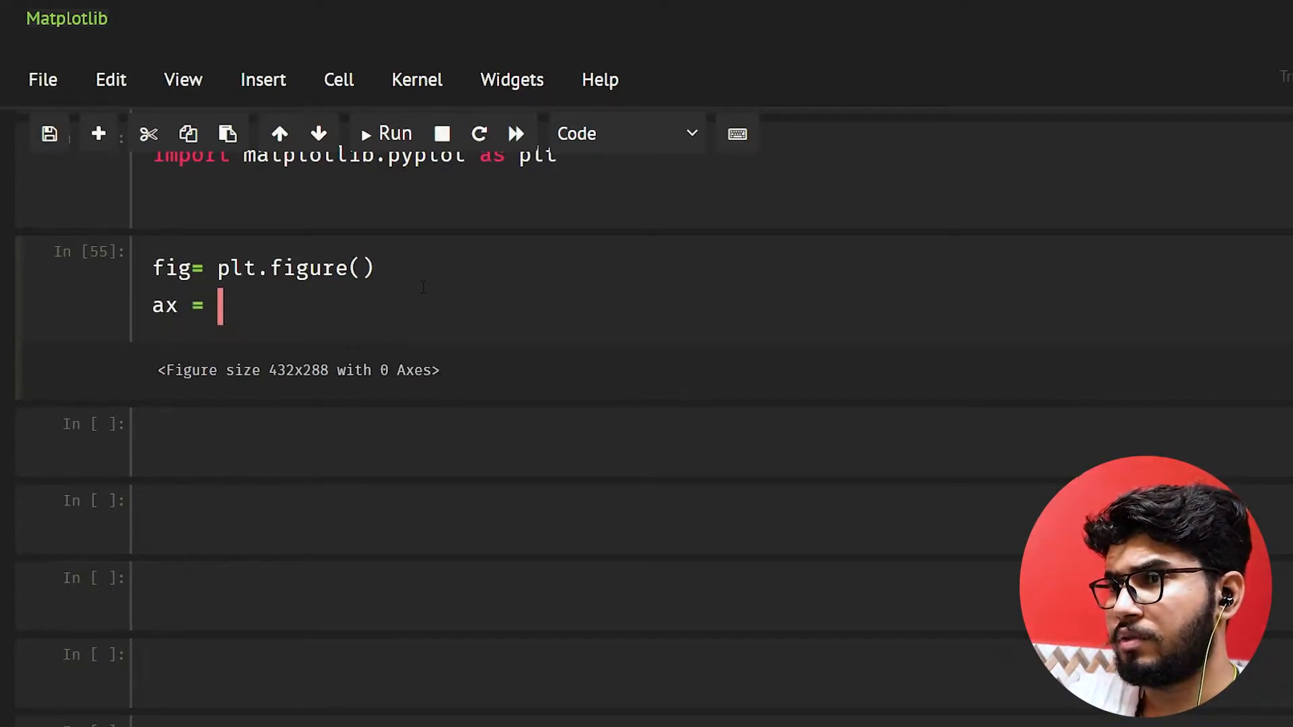
type("fig.")
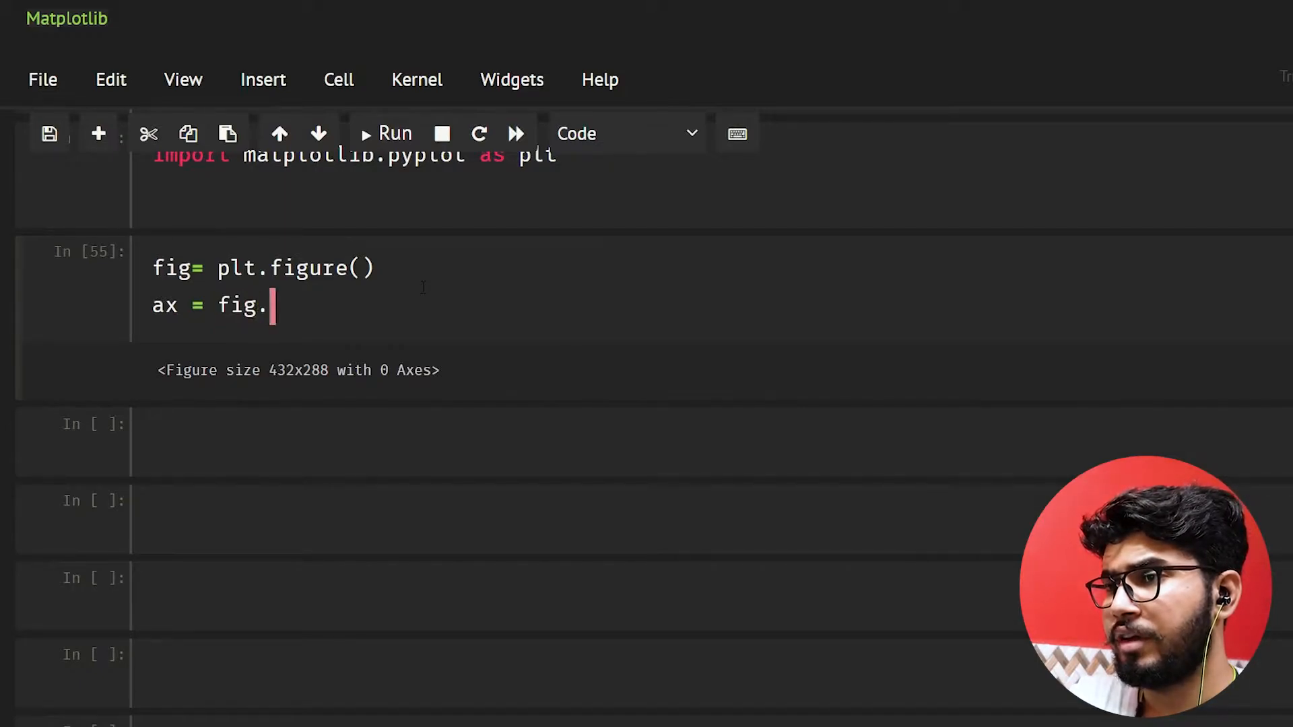
type("add_)")
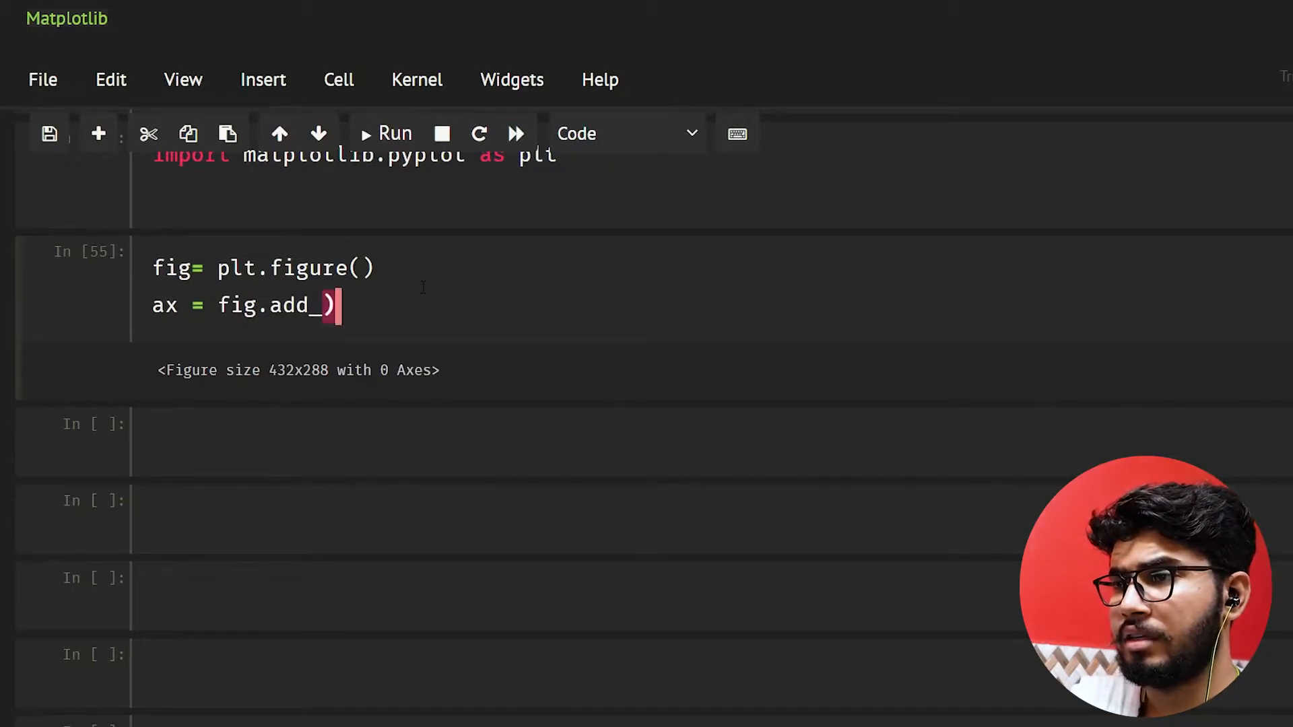
type("subpl")
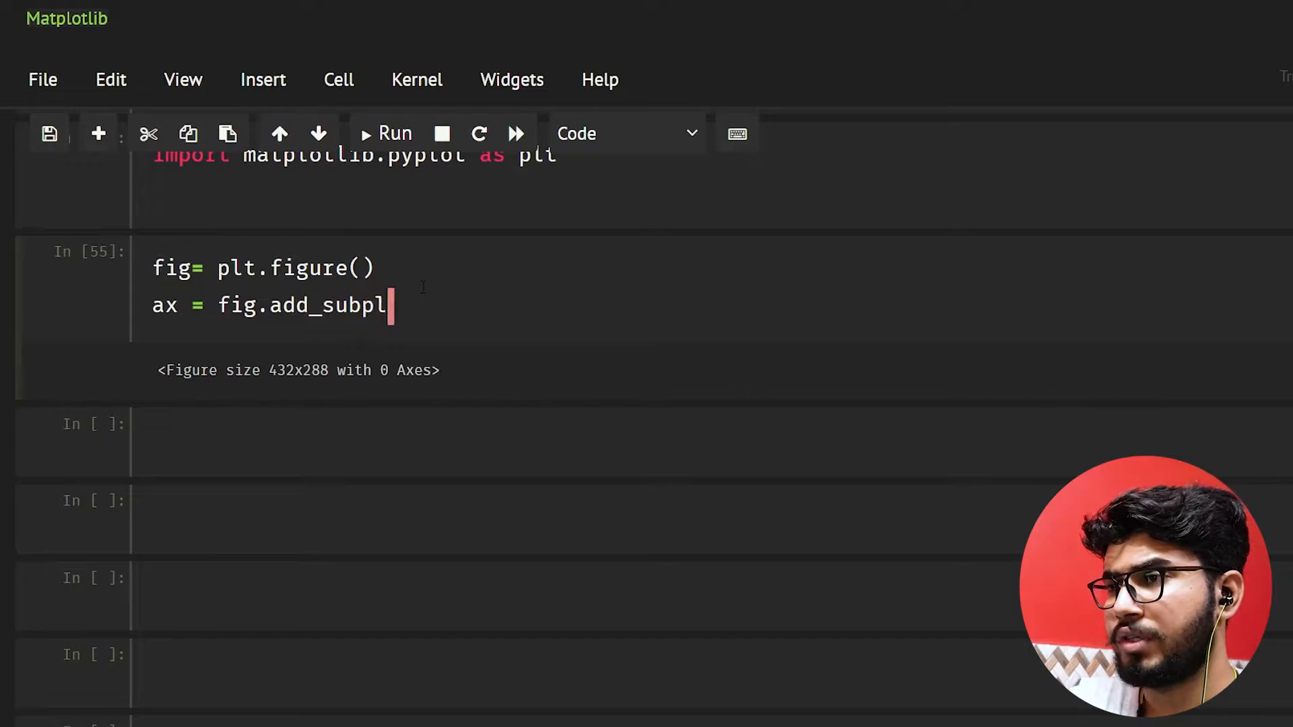
type("t")
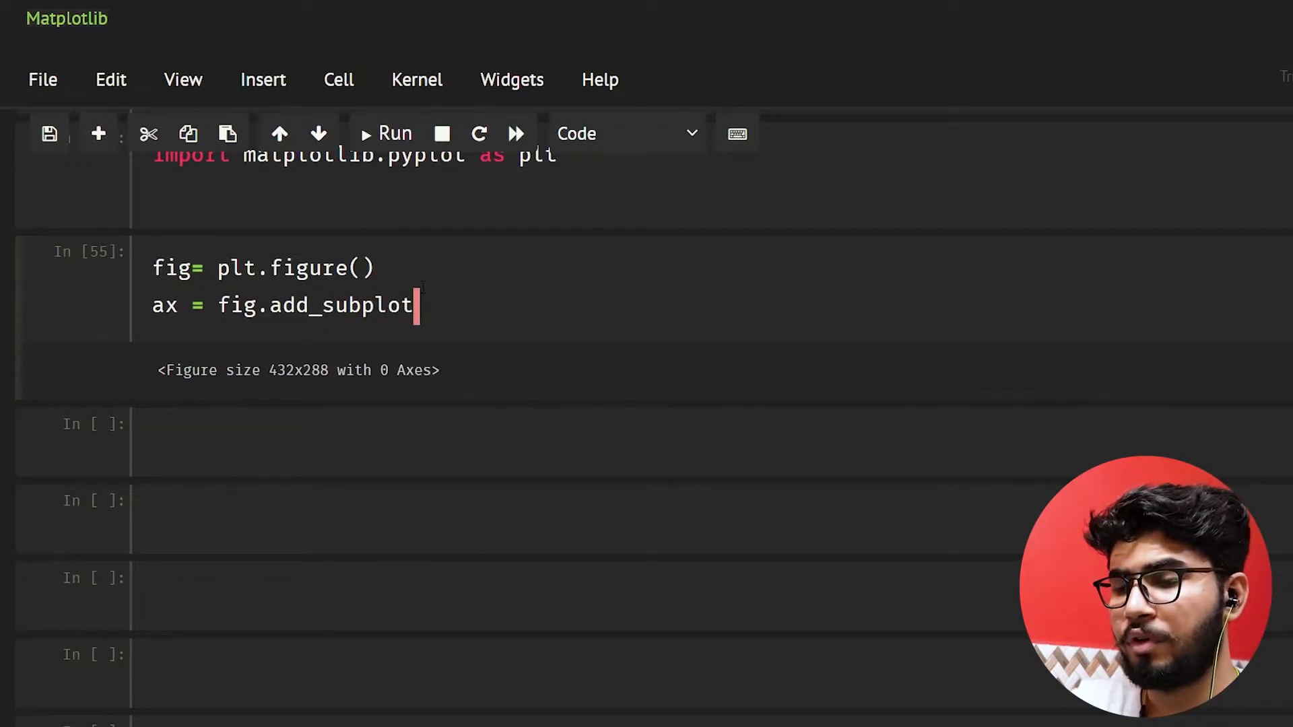
type("()")
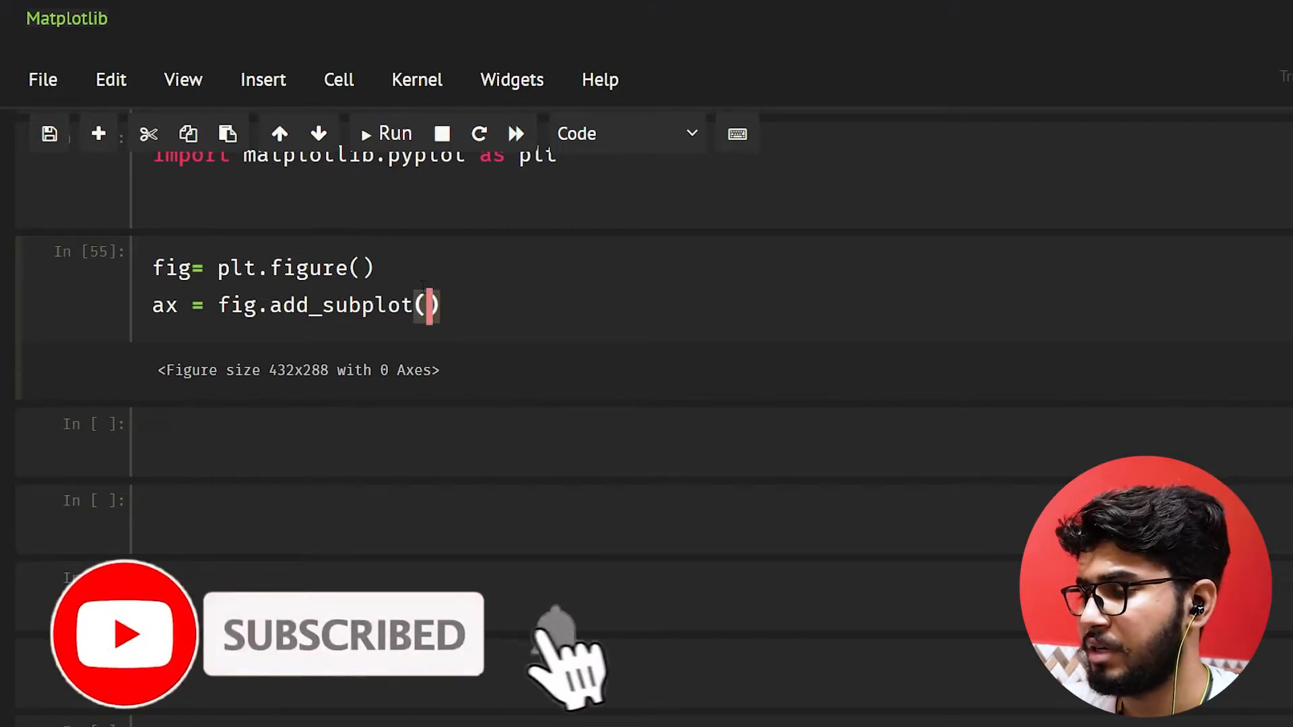
type("111")
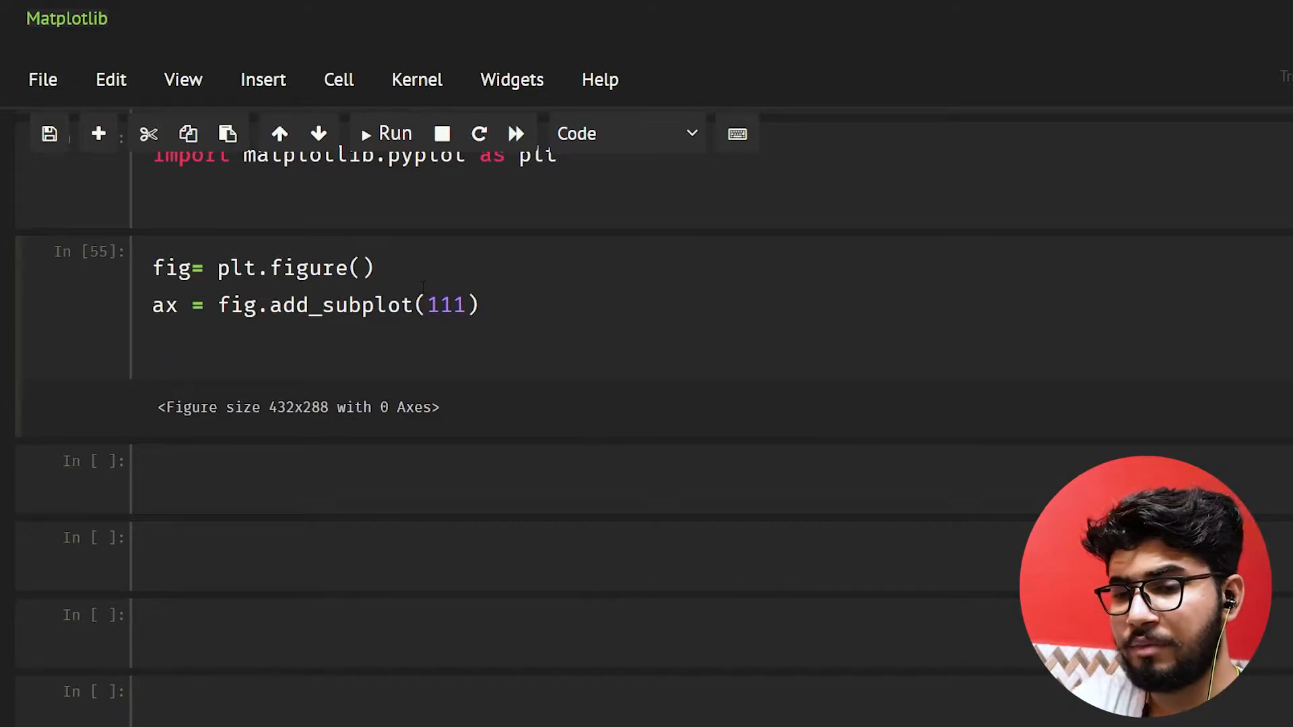
Plot [1,2,3,5] with ax.plot and run the cell to draw the line chart.
type("ax.")
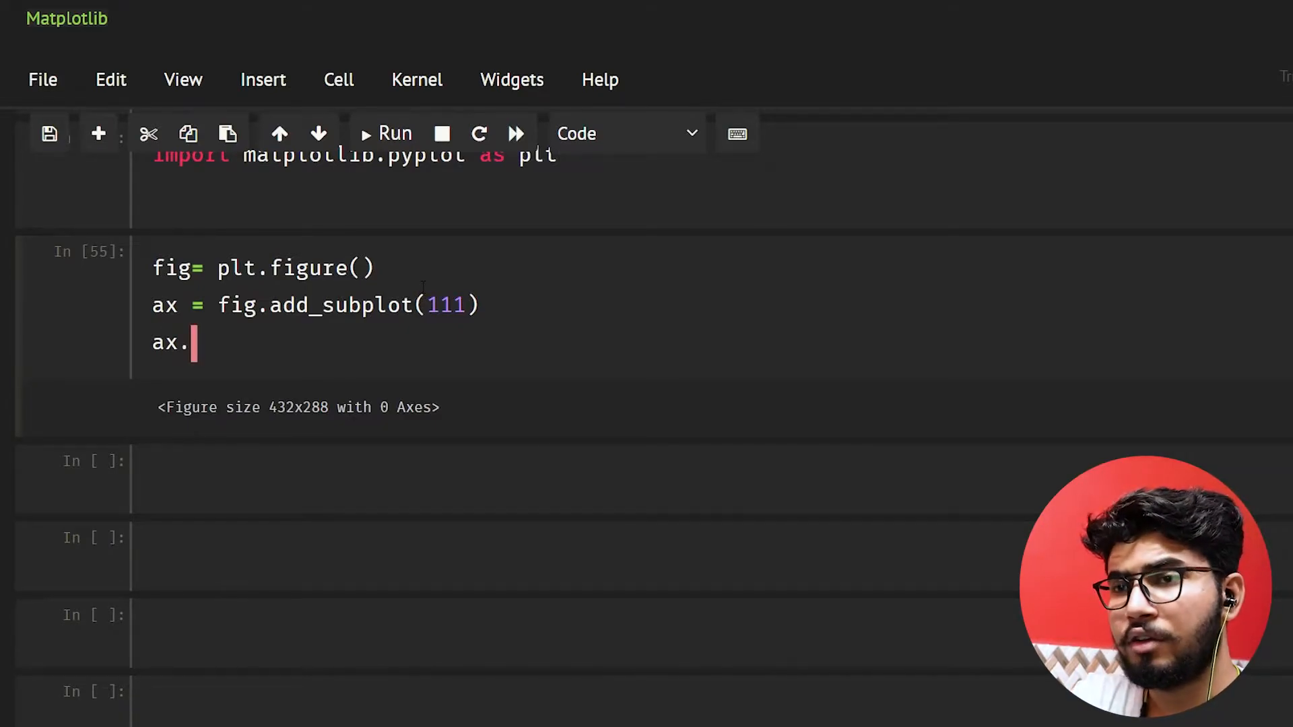
type("plot()")
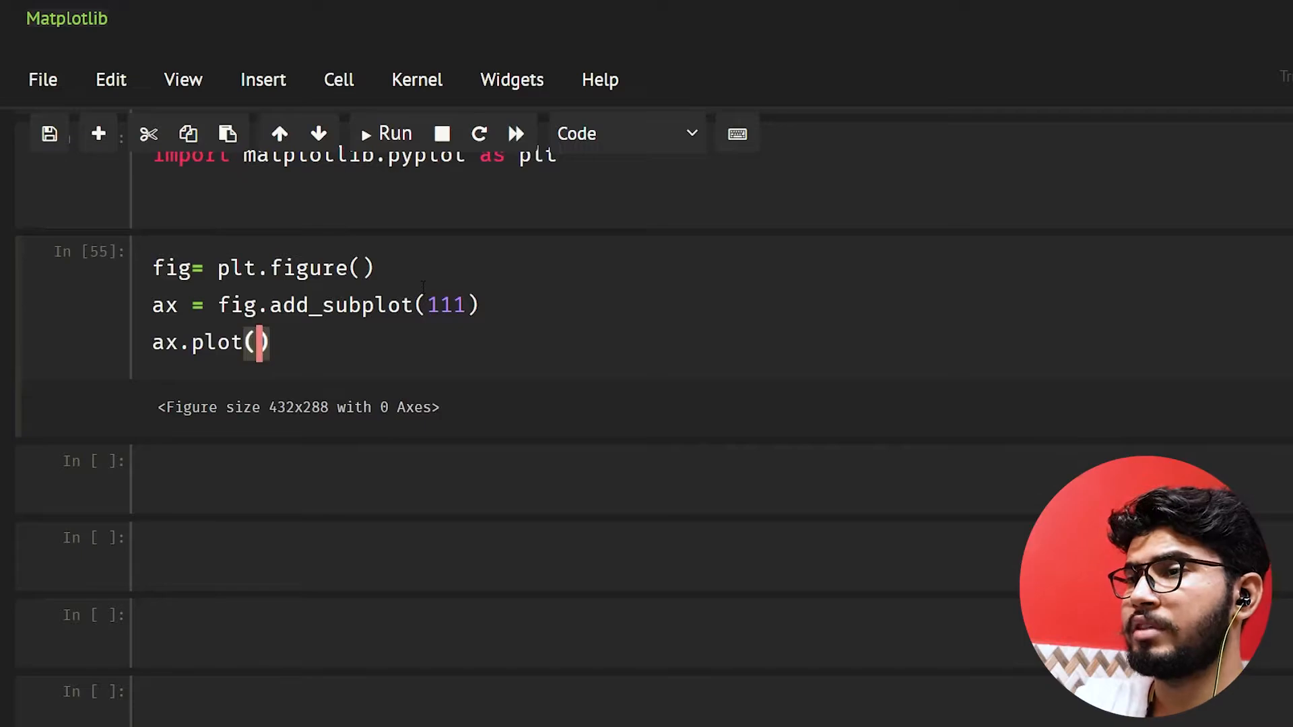
type("[]")
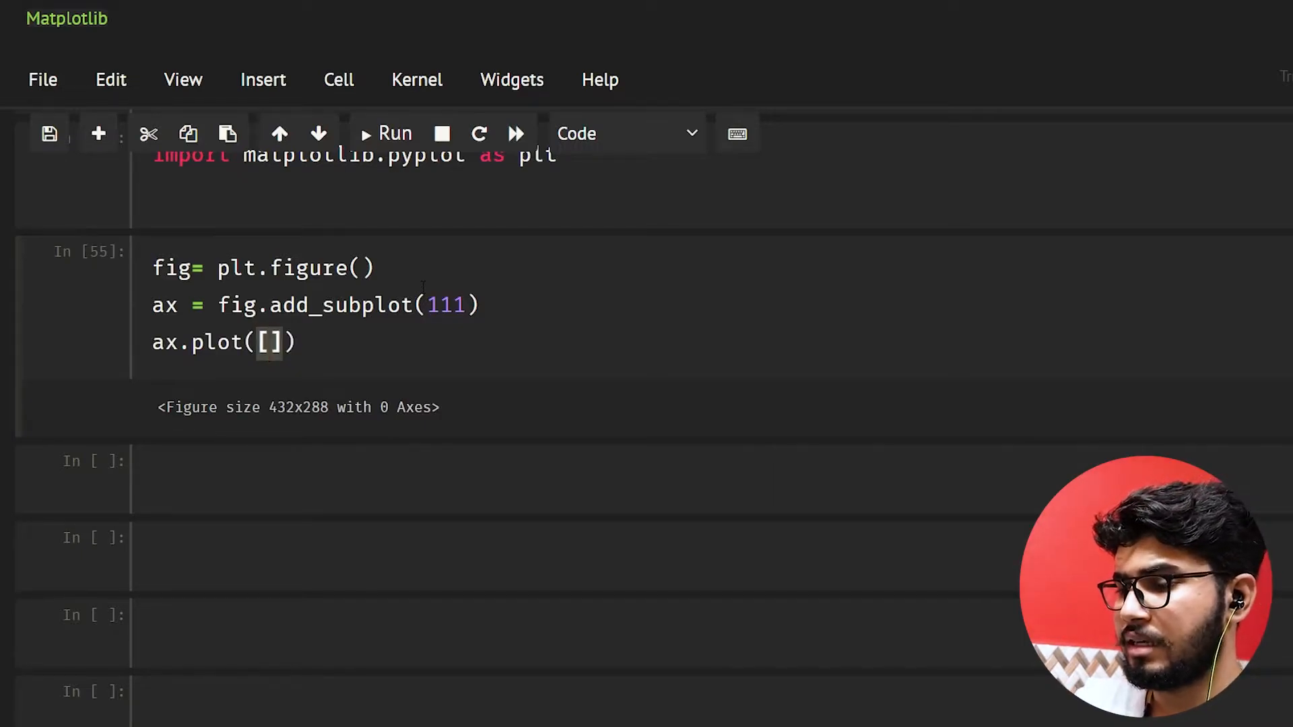
type("1,2,")
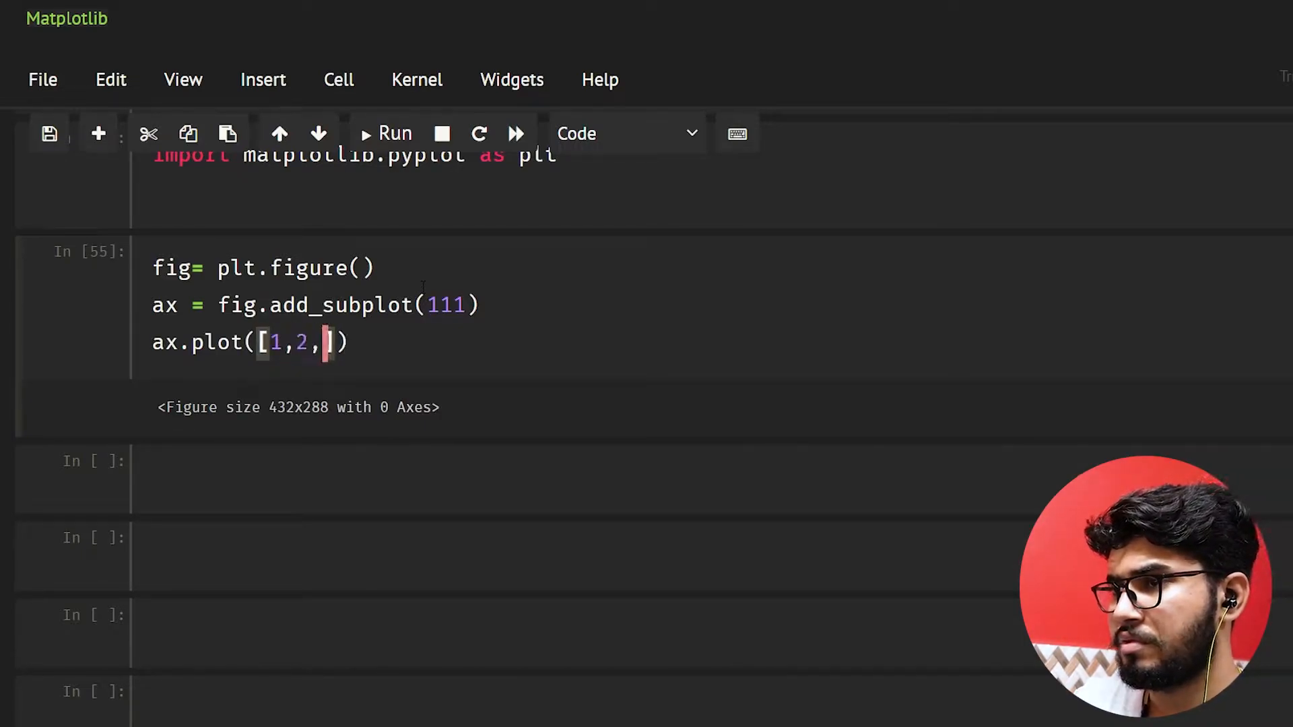
type("3,5")
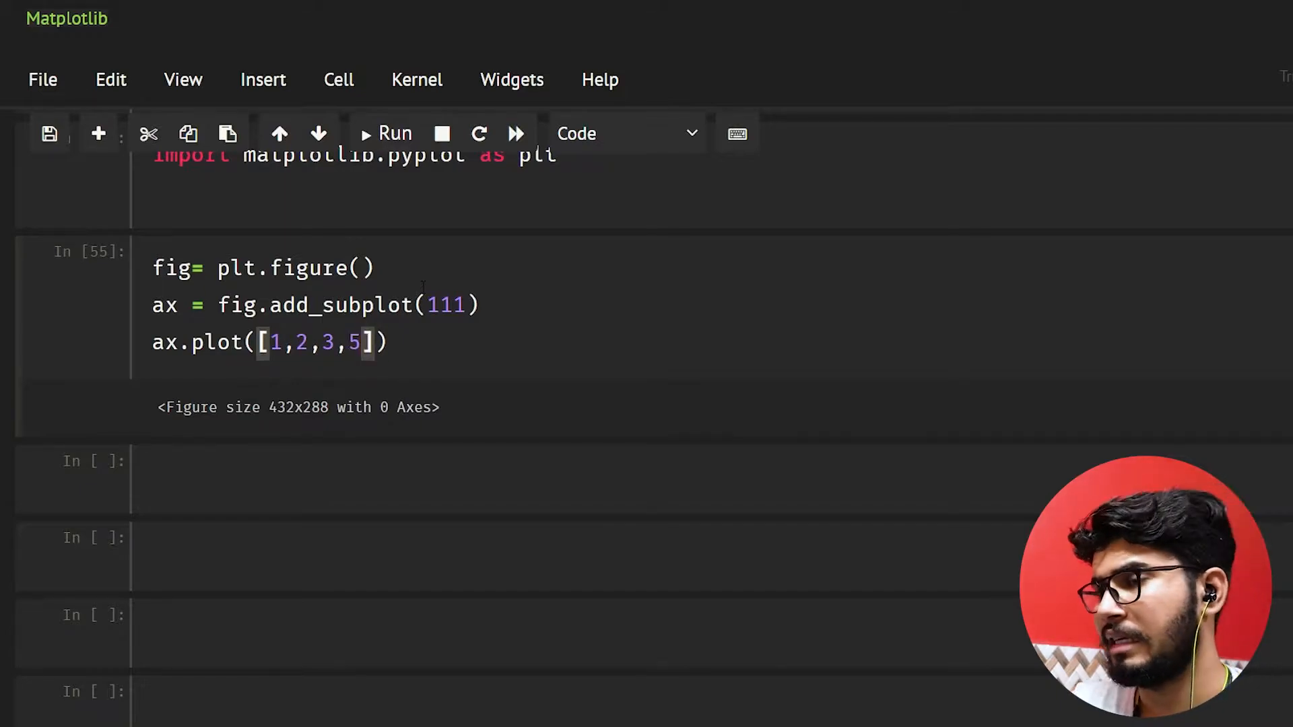
left_click(385, 133)
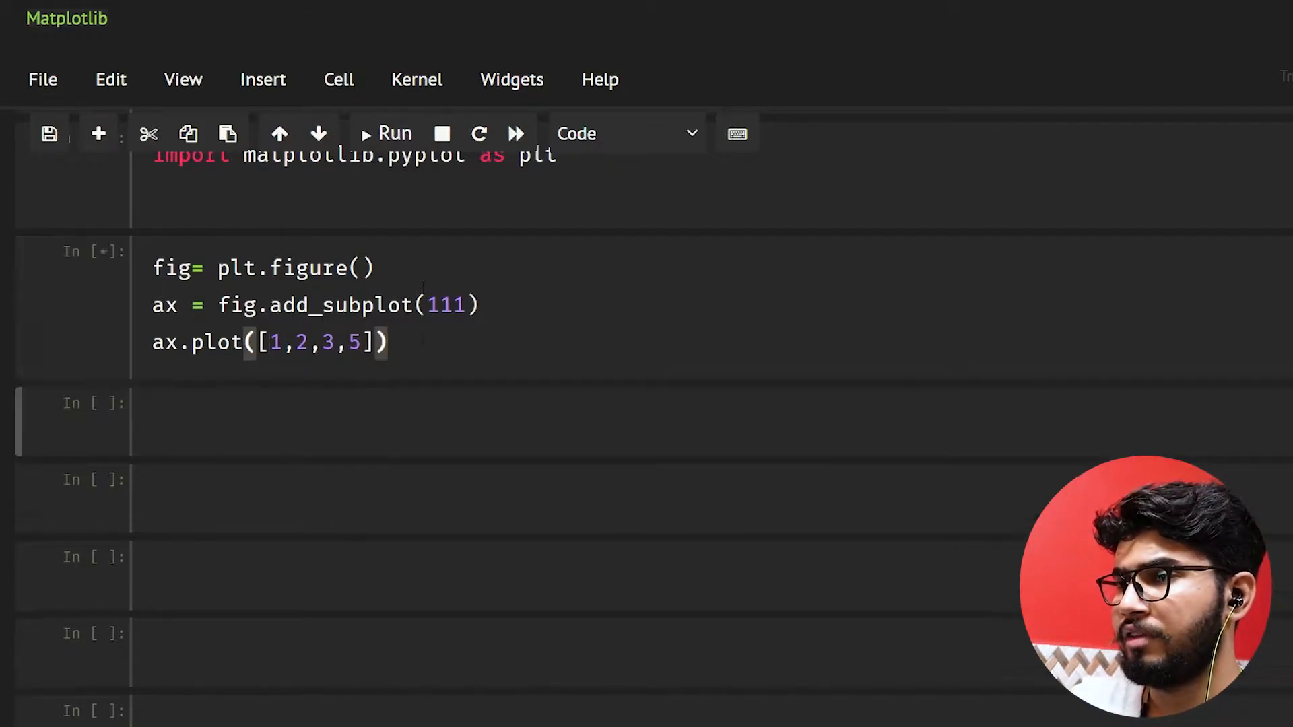
left_click(383, 132)
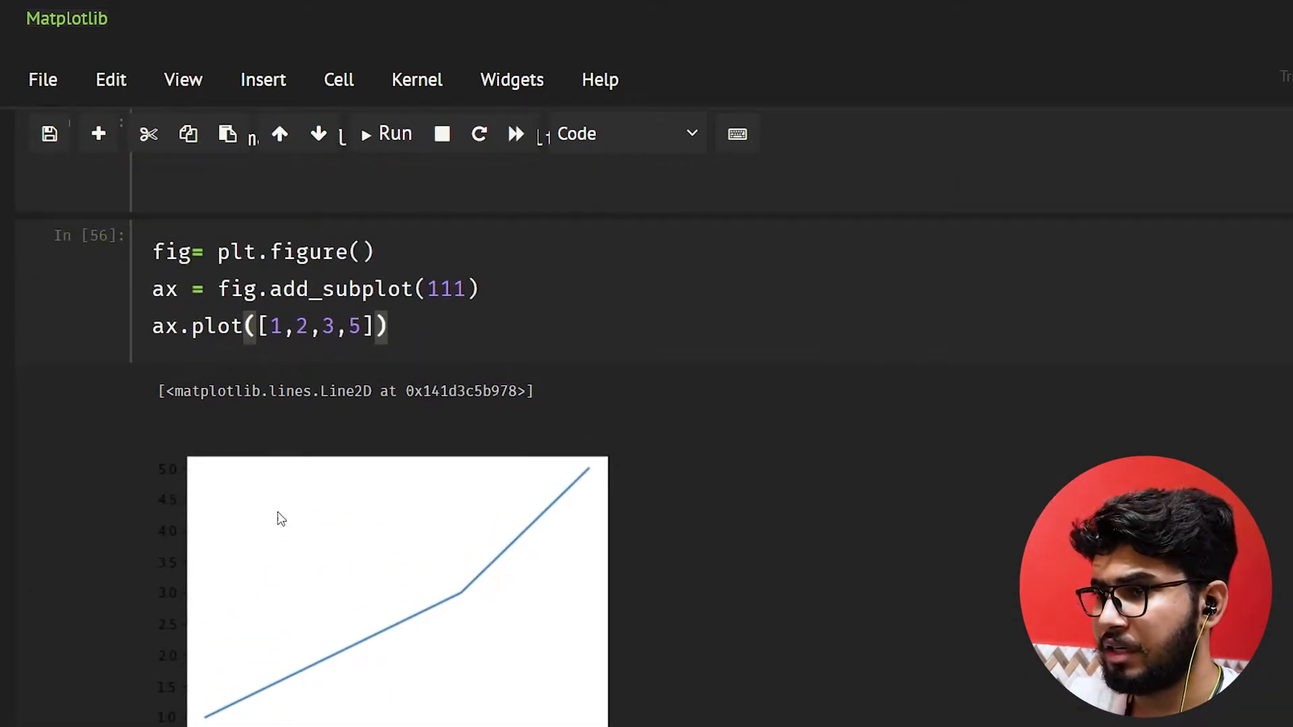
mouse_move(813, 526)
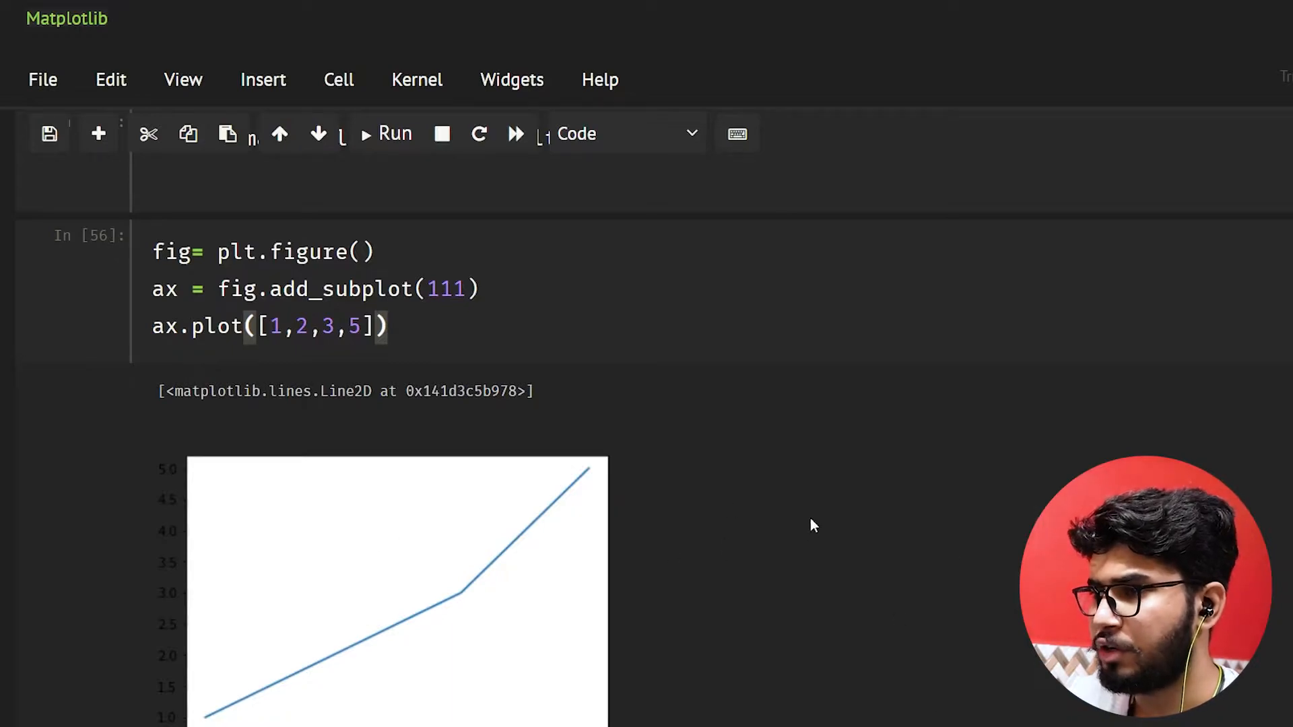
mouse_move(988, 529)
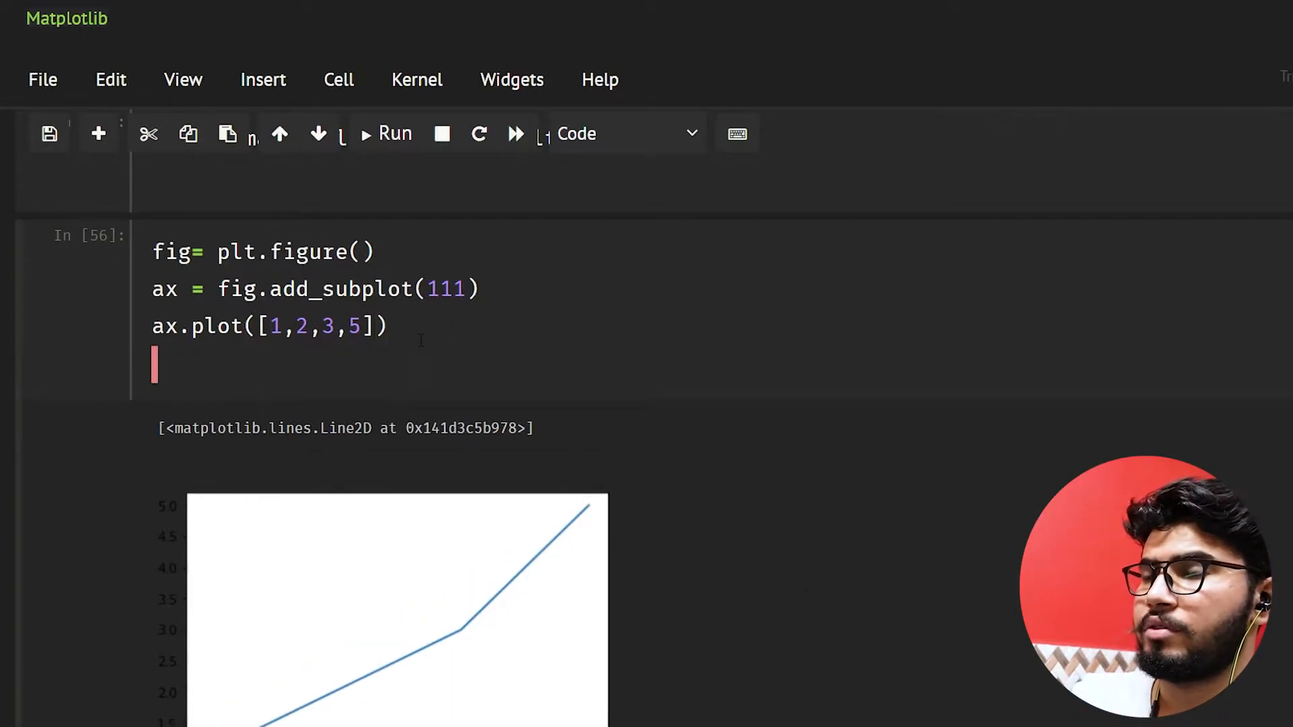
Add a second subplot 'ax2 = fig.add_subplot(221)' and start an ax2.plot call.
type("a")
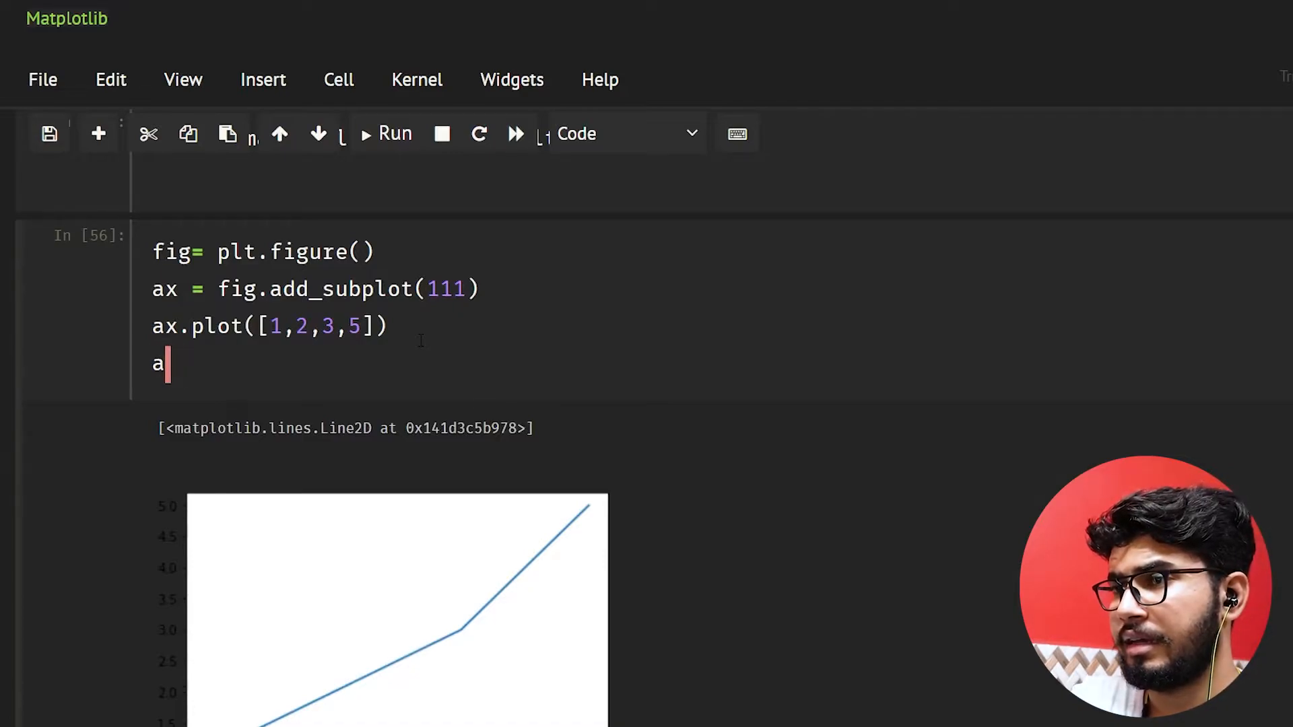
key("Backspace")
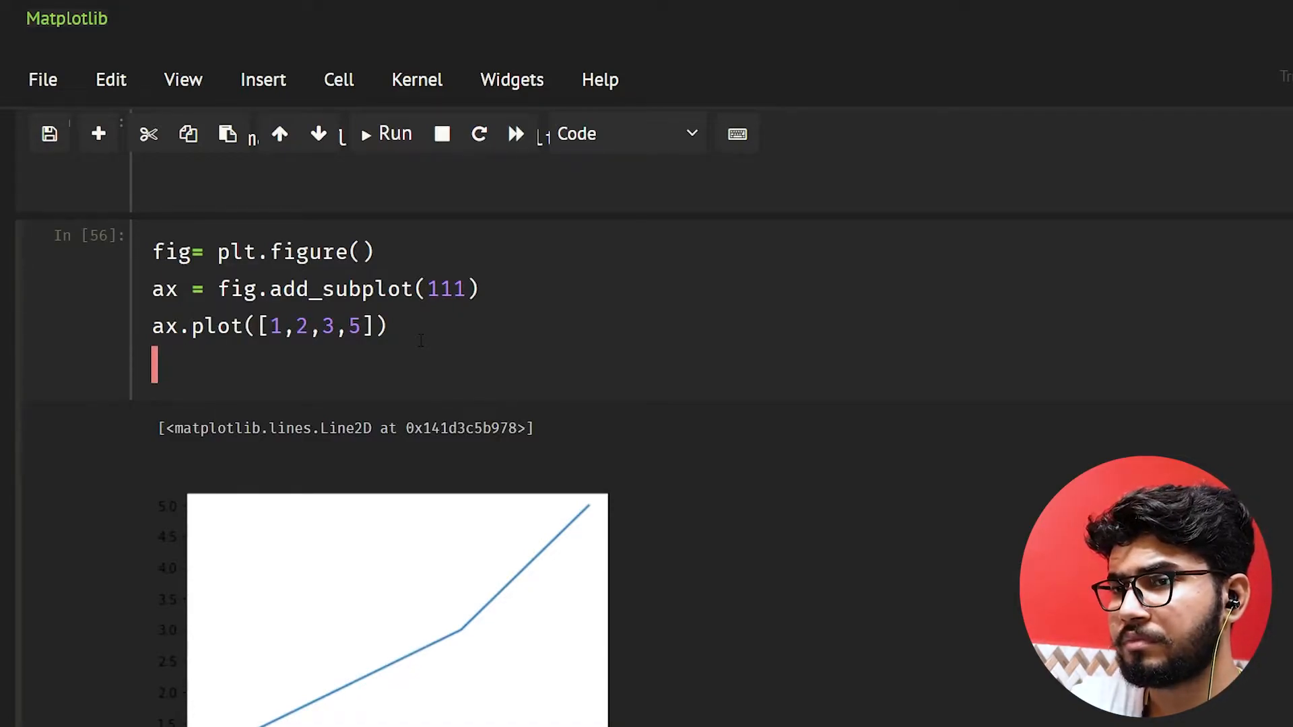
type("a")
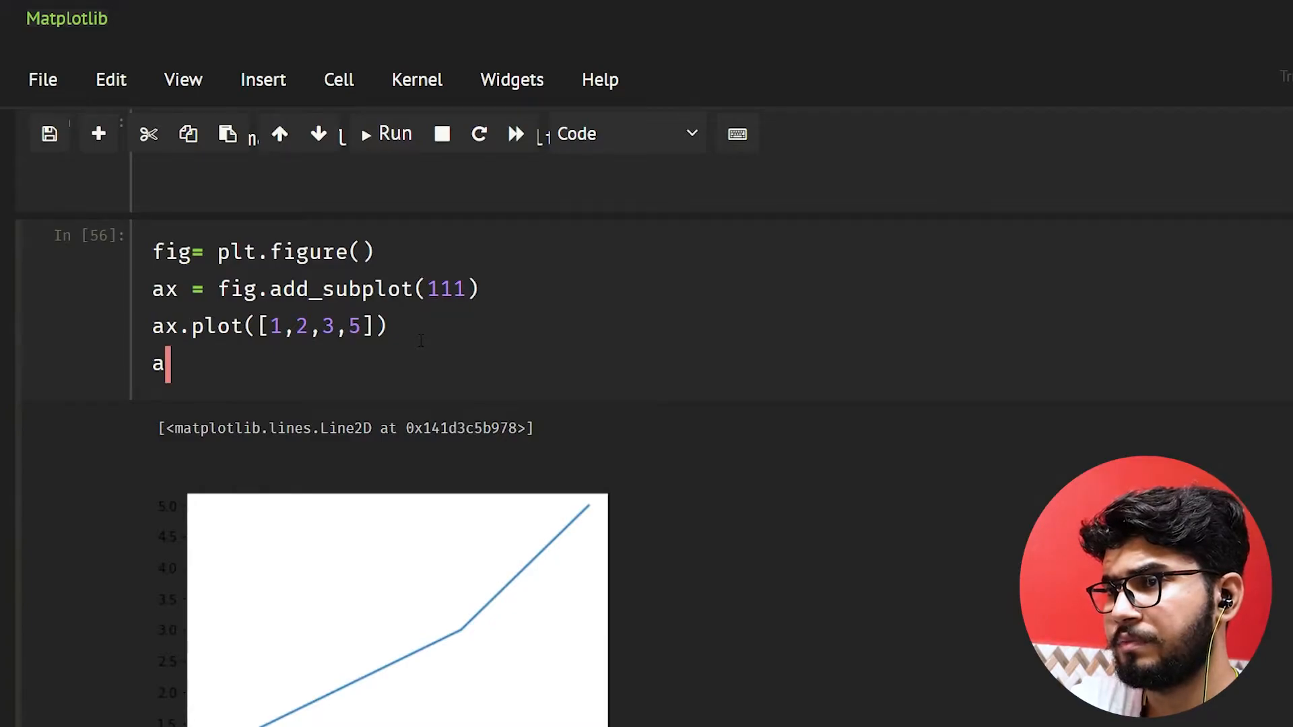
type("x2=")
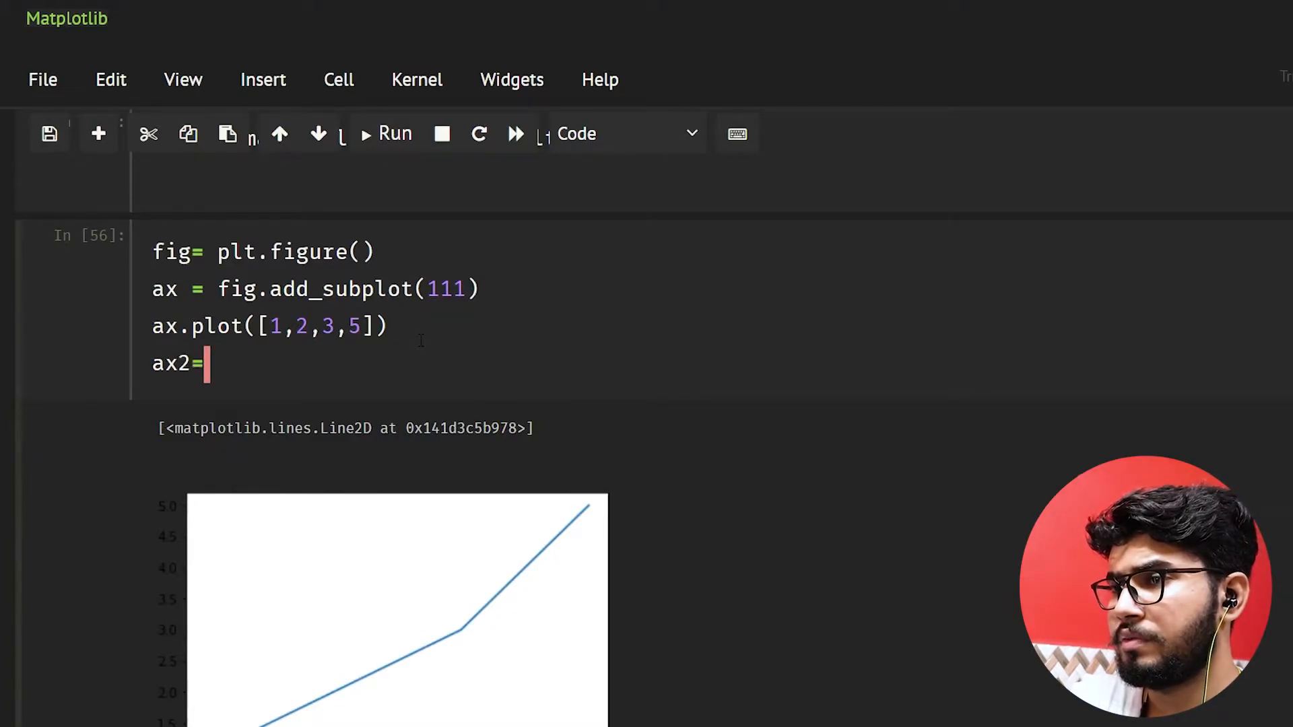
type("fig.")
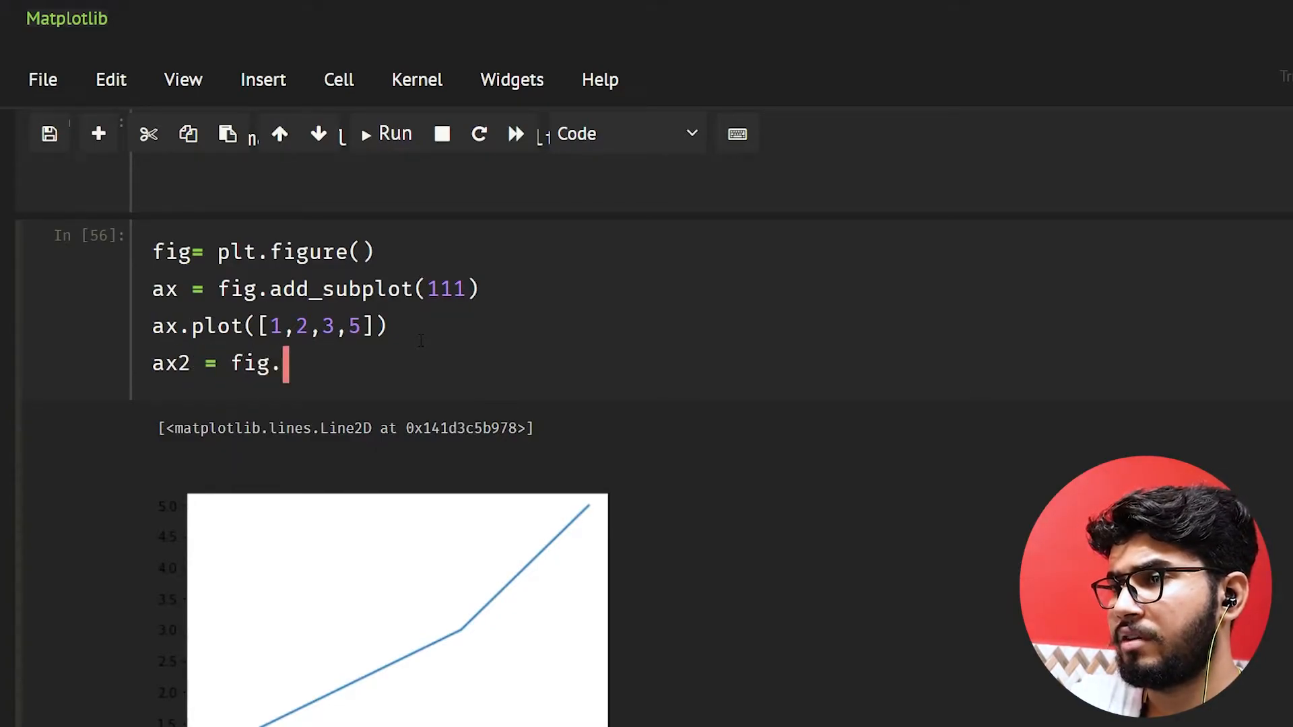
type("add_s")
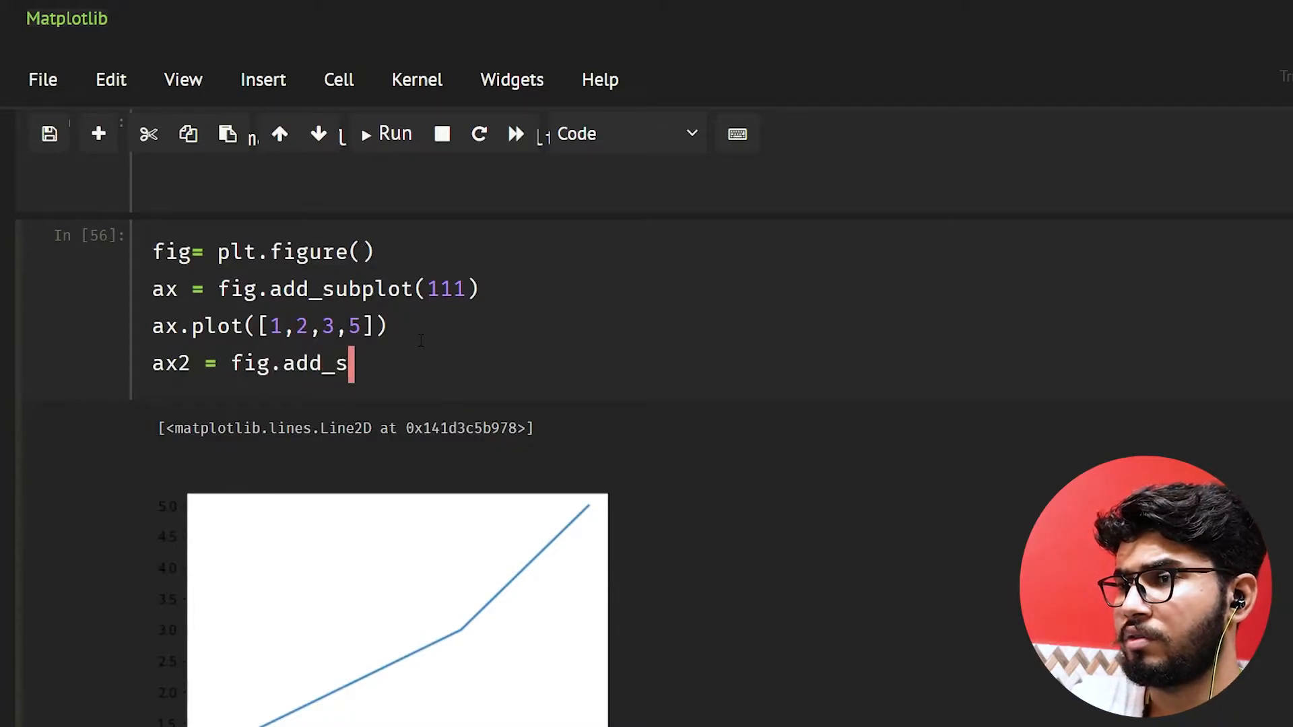
type("ub")
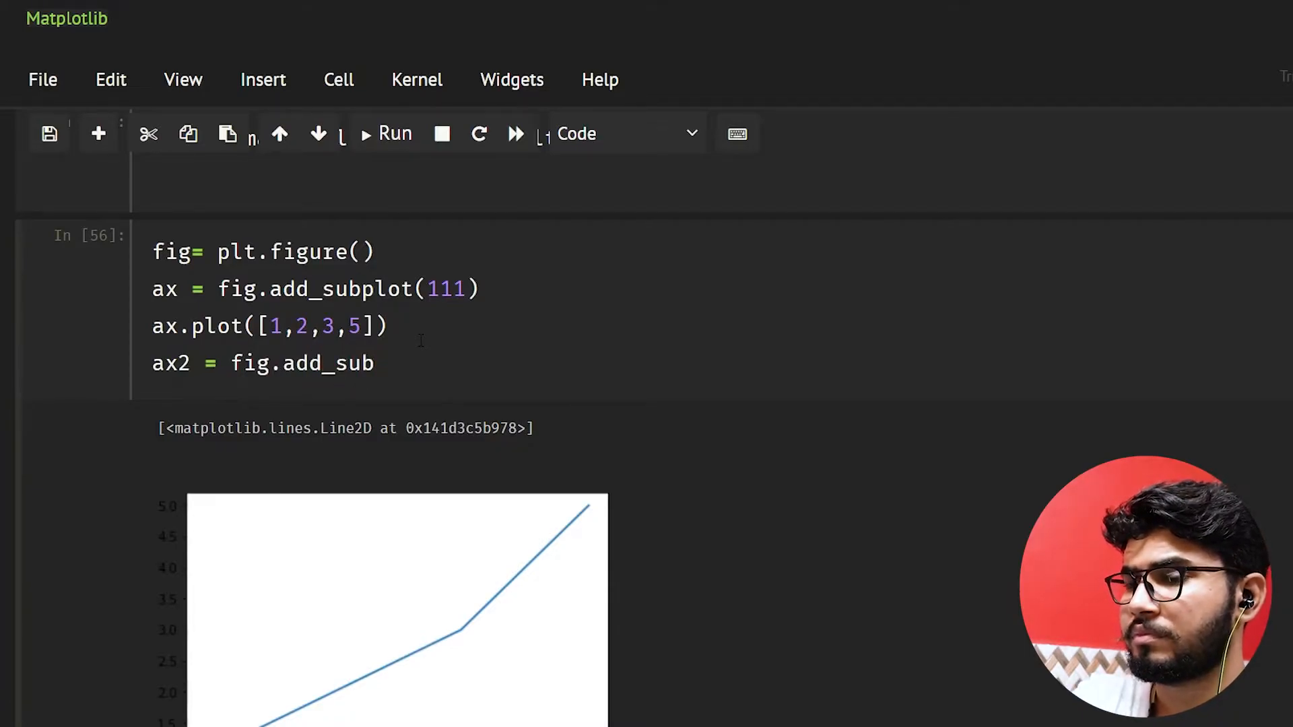
type("plot()")
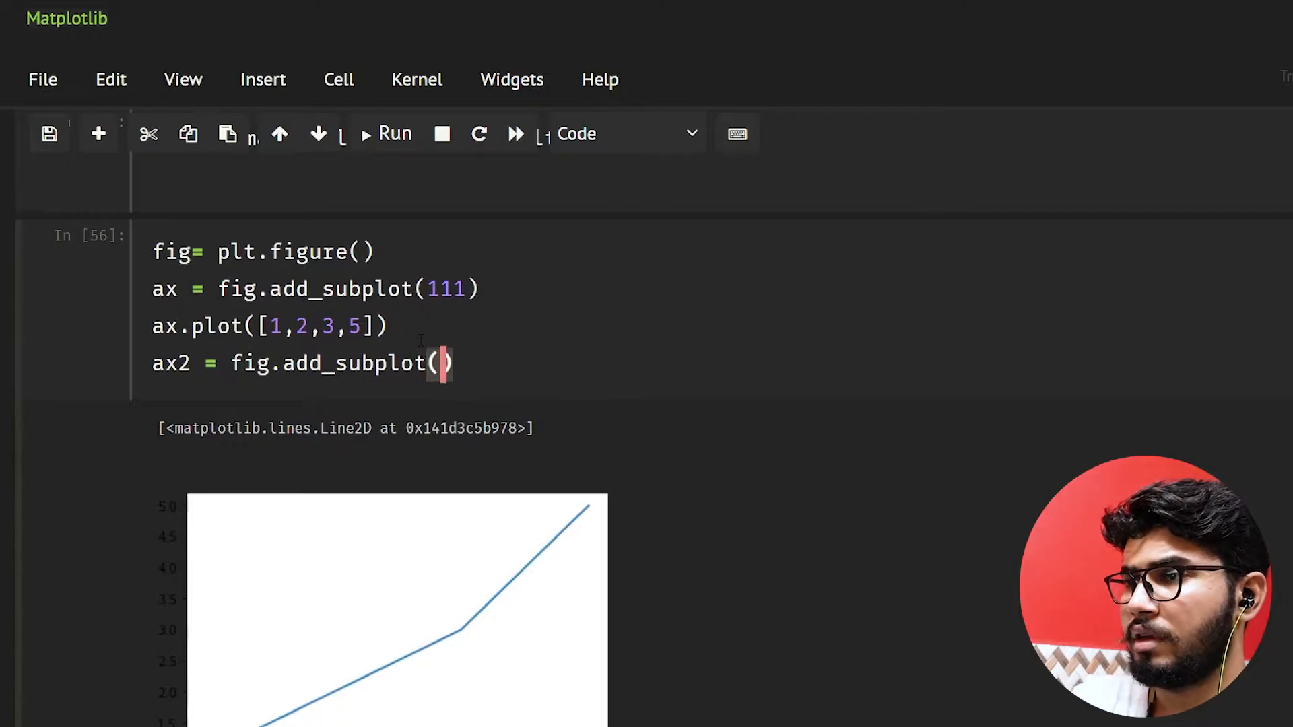
type("22")
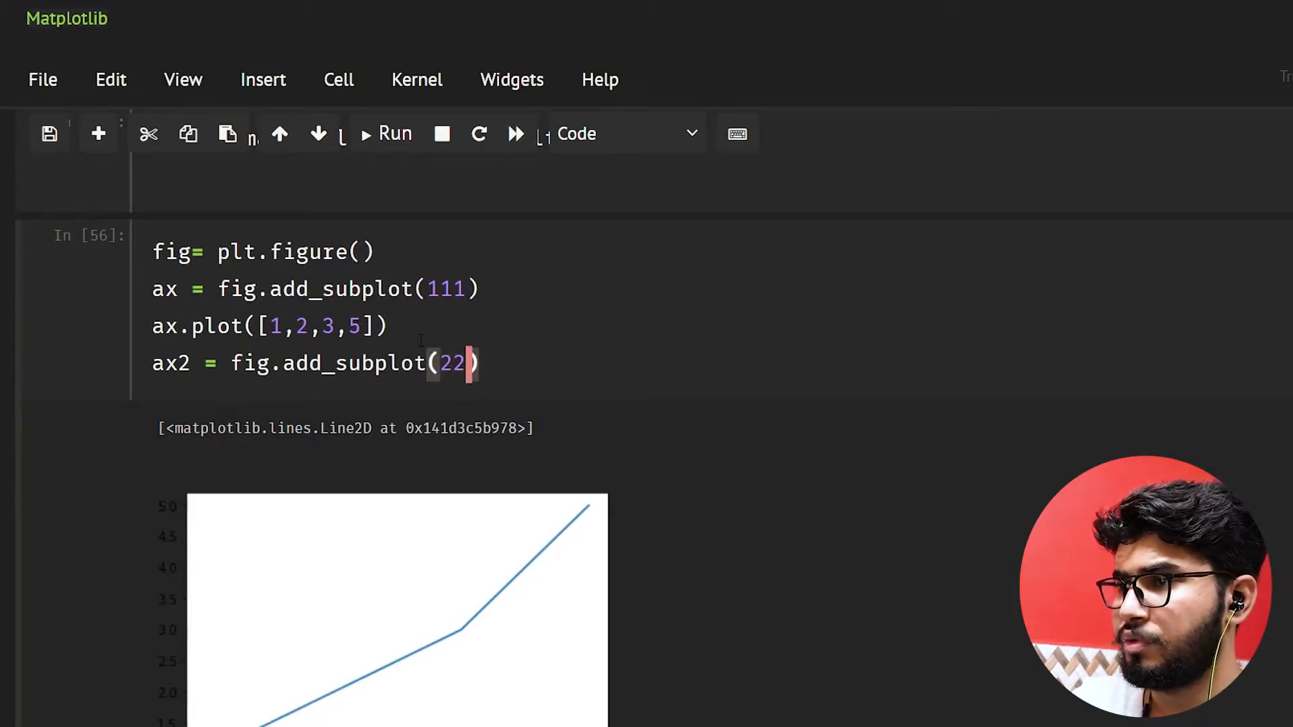
type(",")
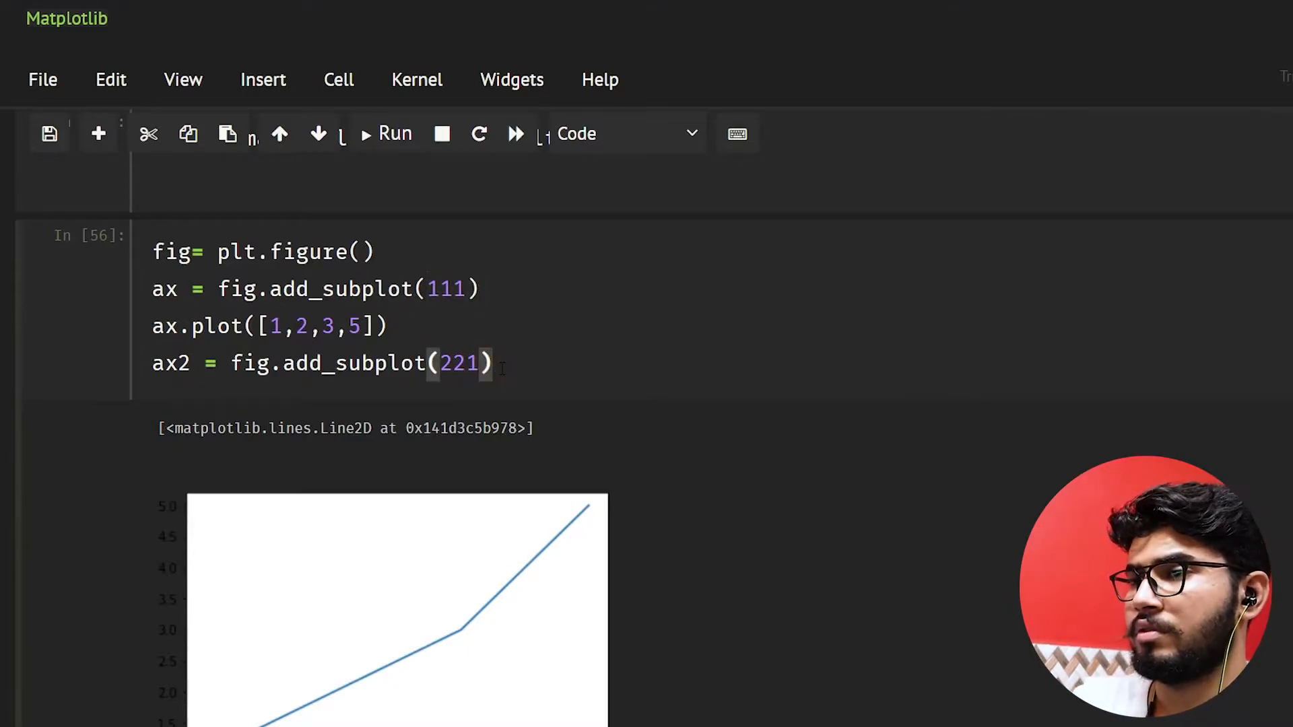
type("ax2.")
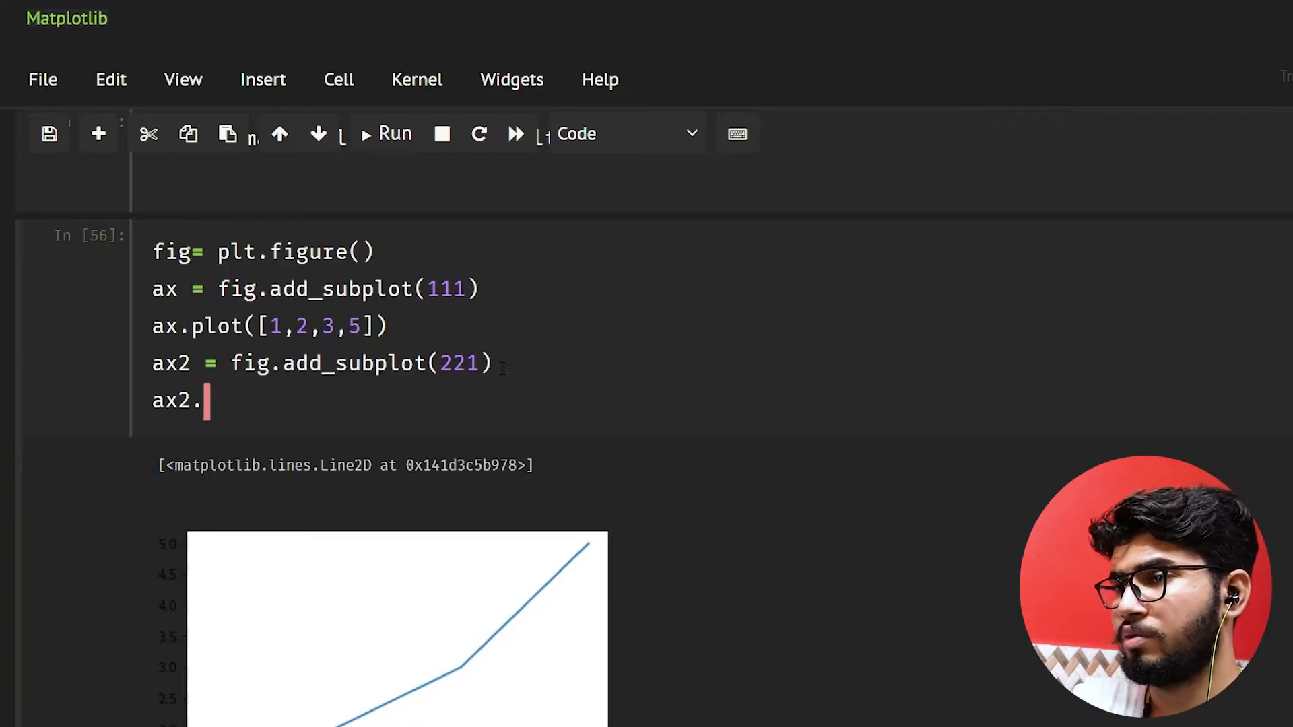
type("plot()")
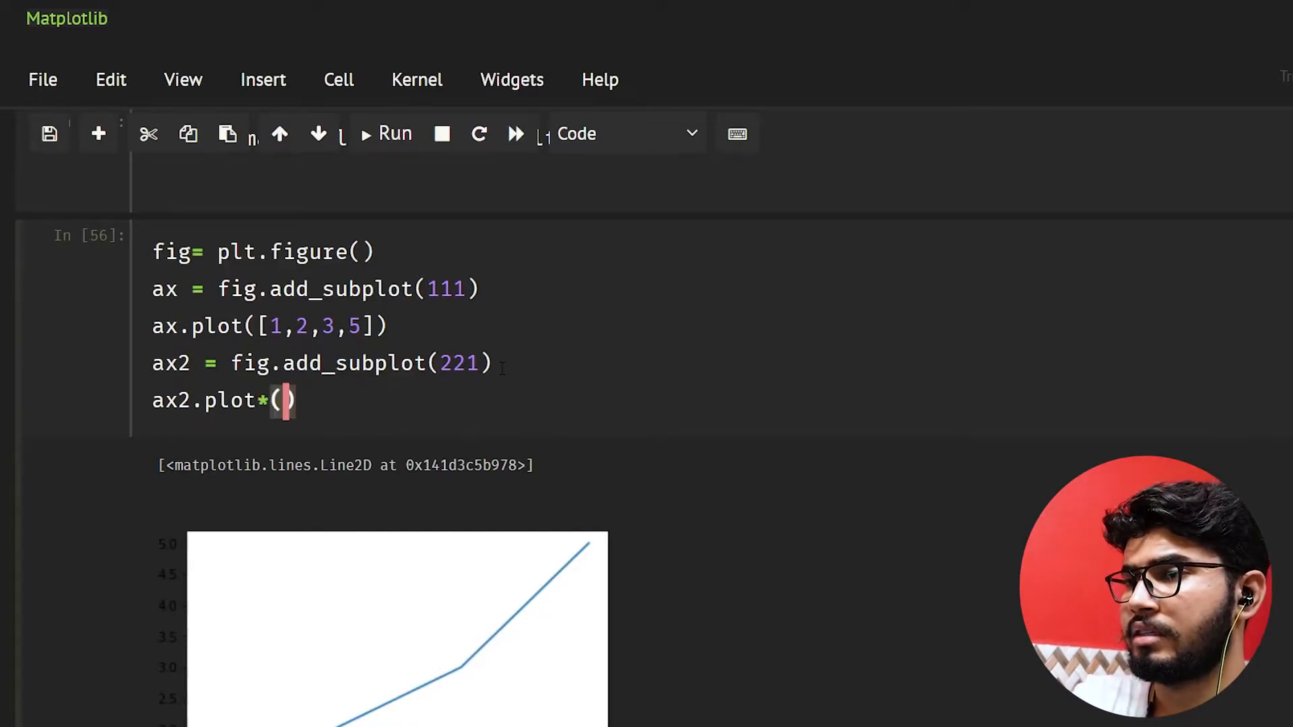
Define x = [1,2,3,4] at the top and plot x in the first subplot.
key("Backspace")
type("a")
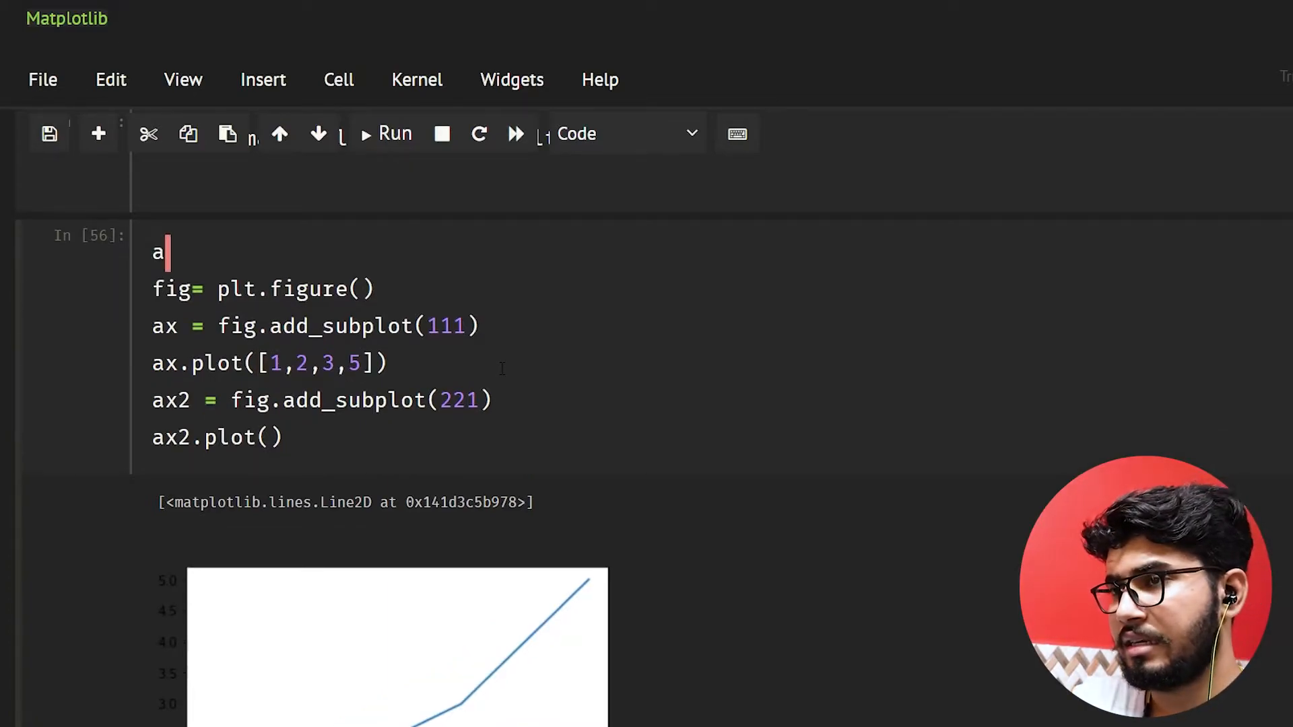
type("x =")
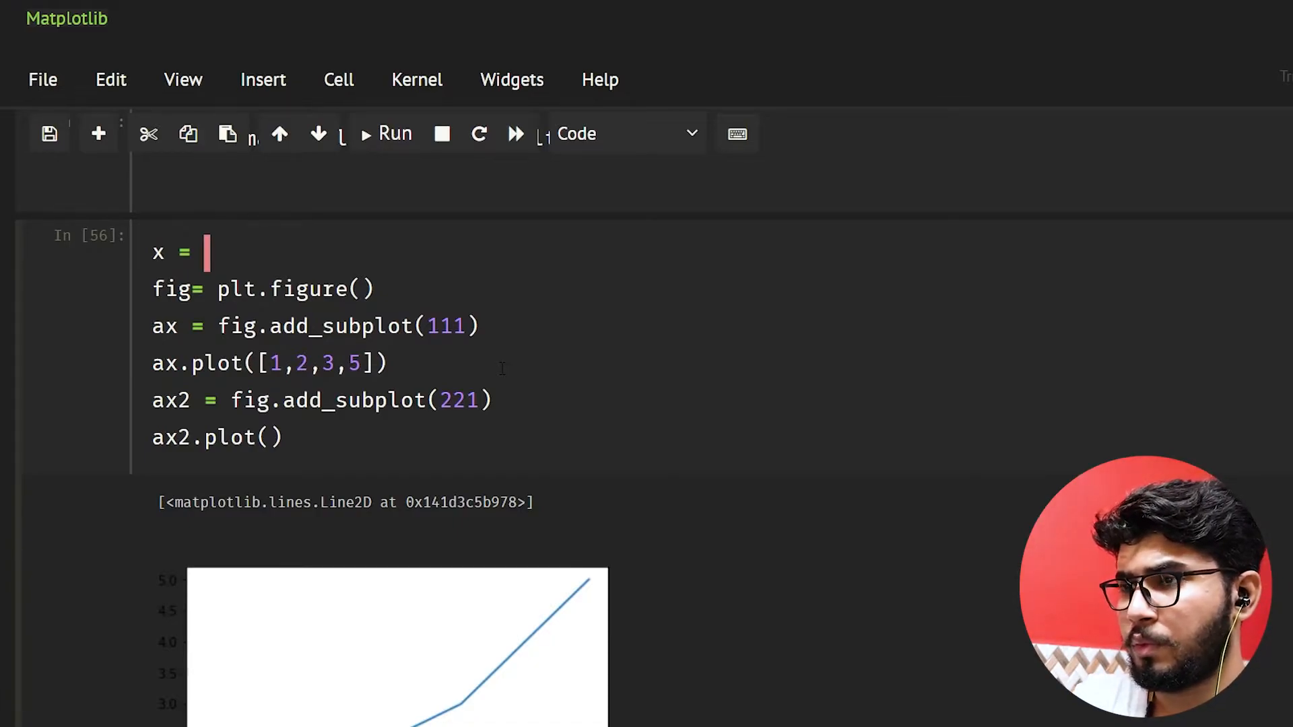
type("[1.")
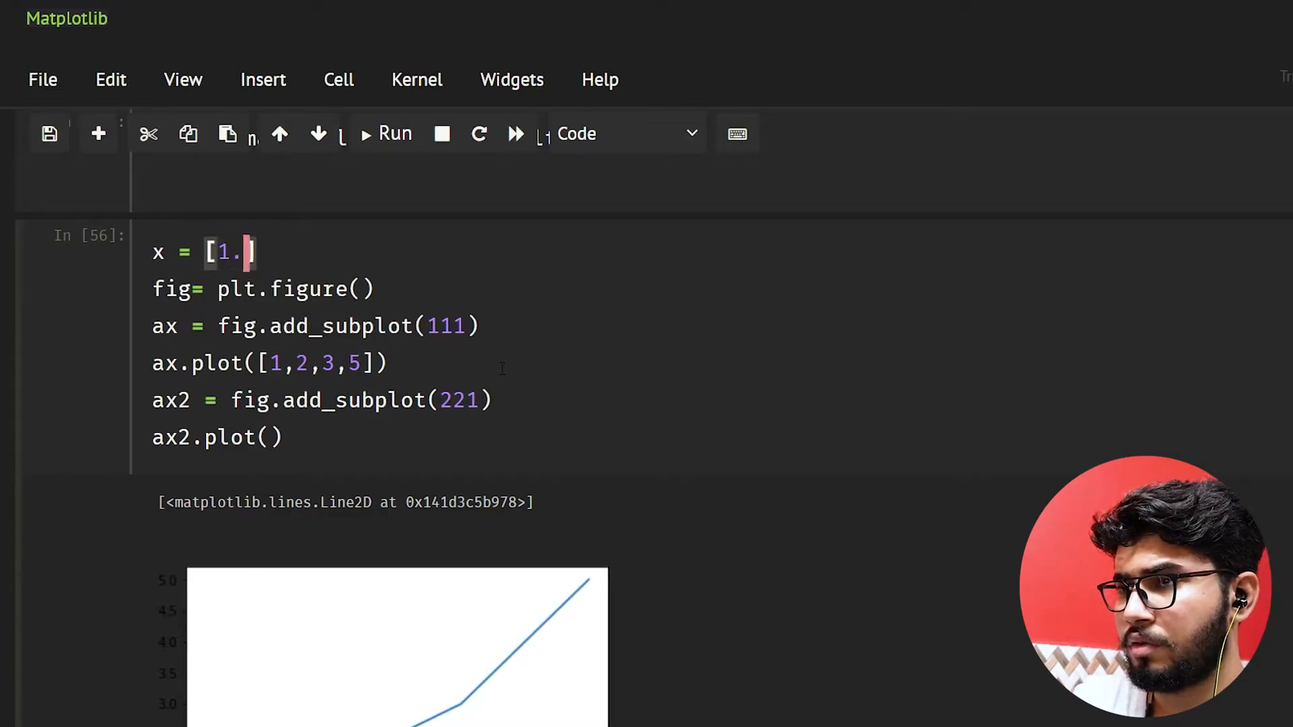
type(",1")
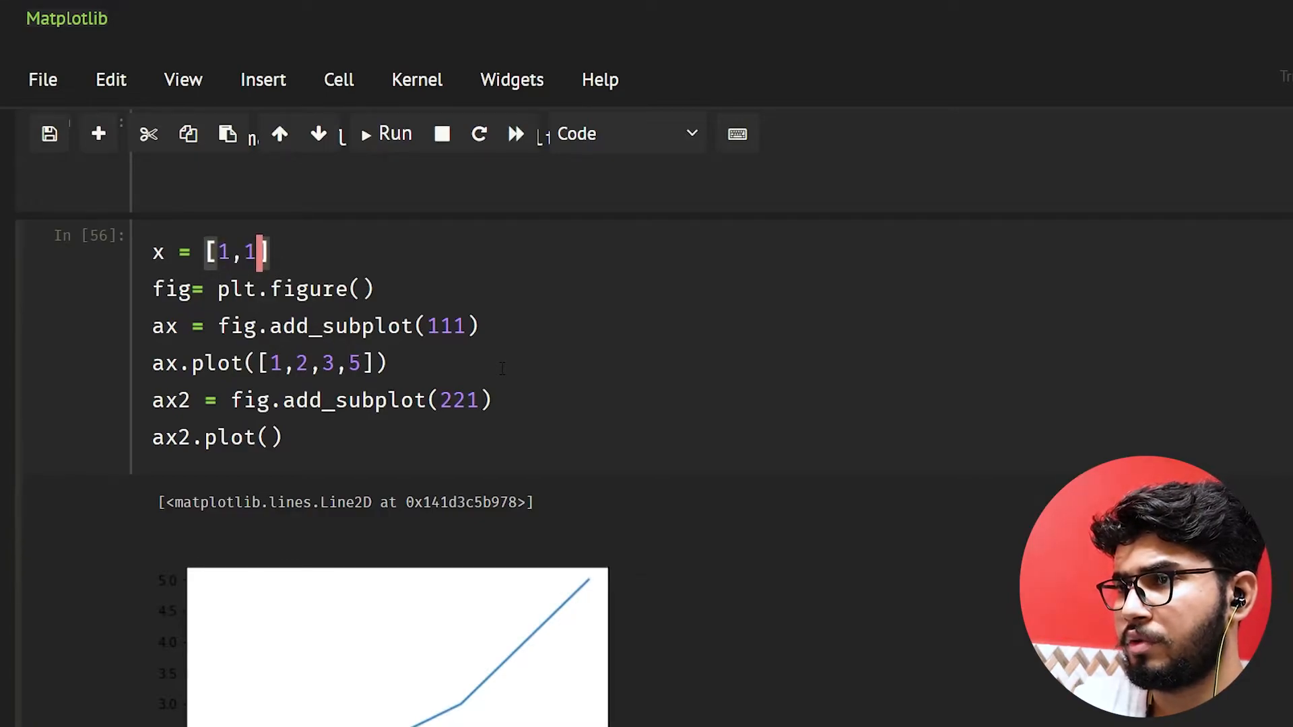
type("2,3,4")
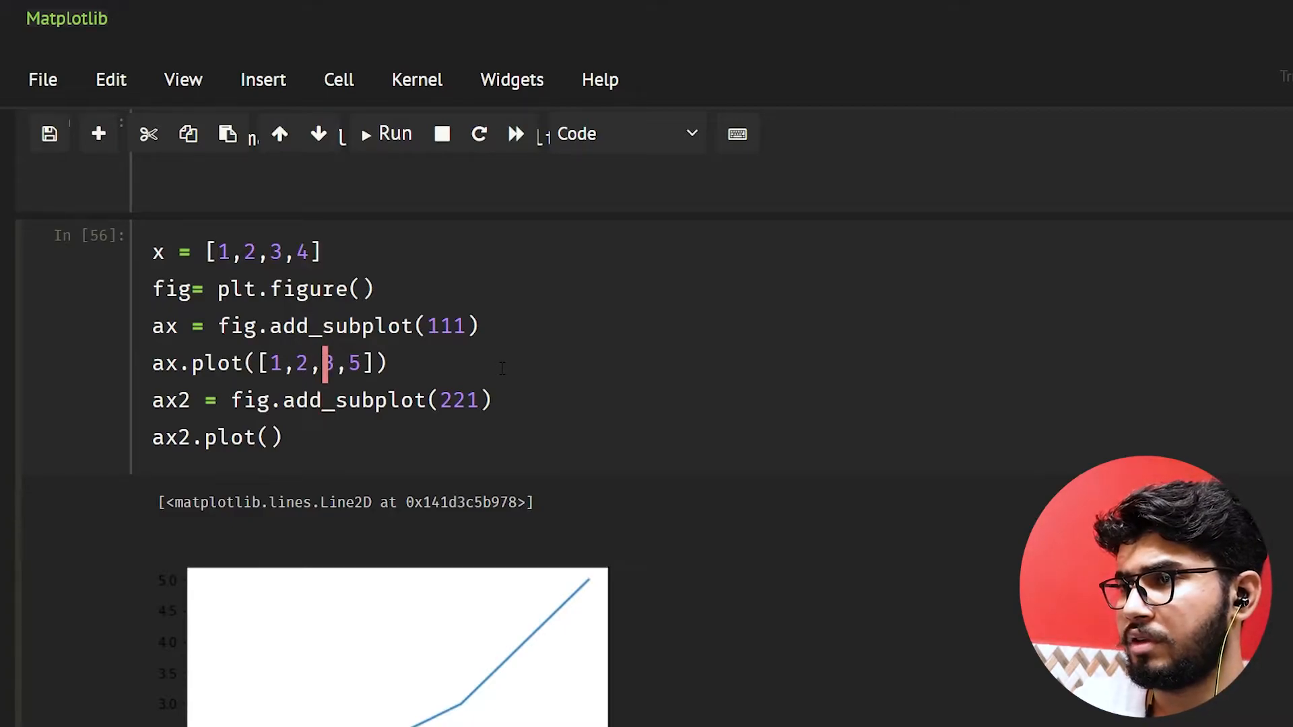
key("Backspace")
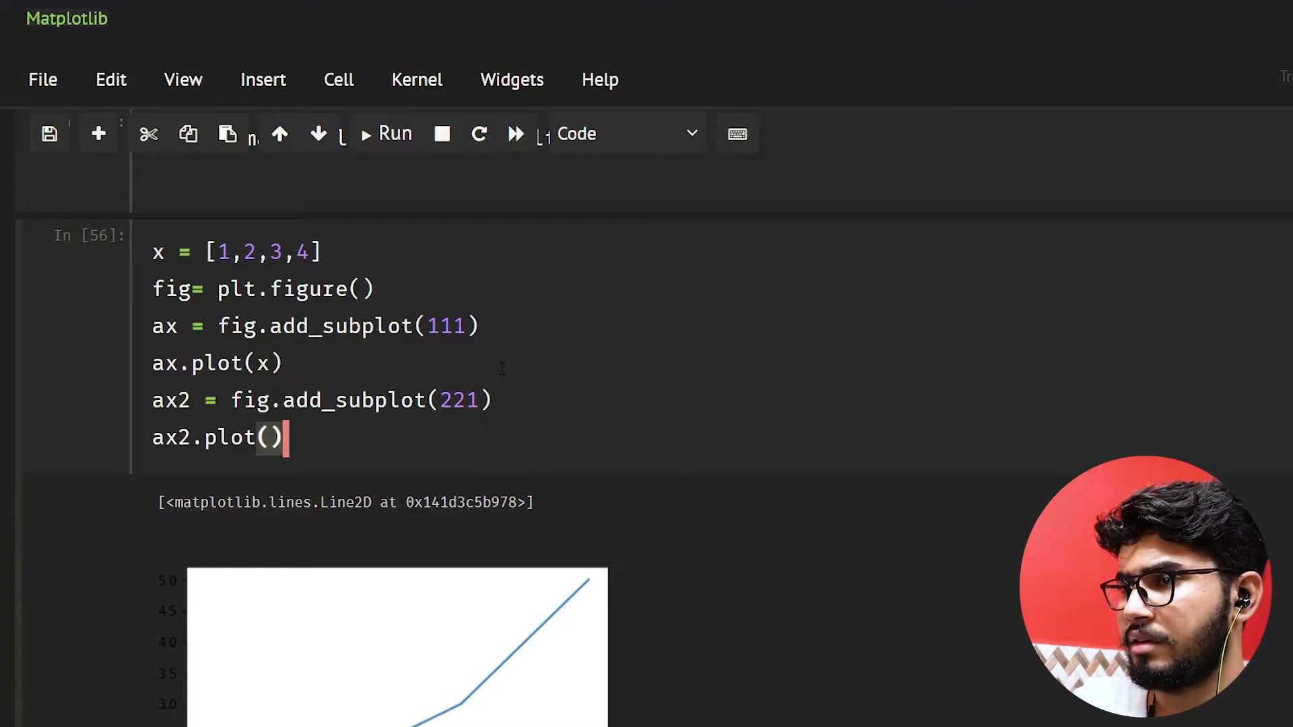
type("x")
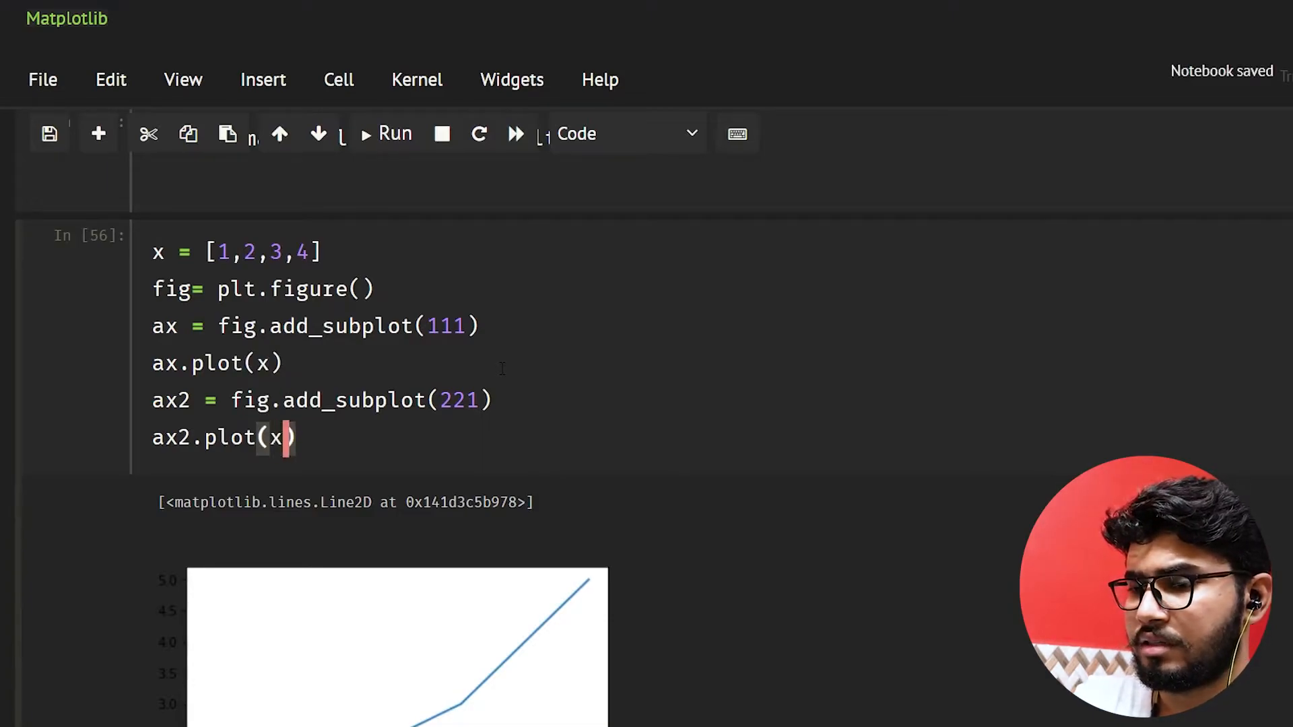
Make the second subplot plot np.square(x).
key("Backspace")
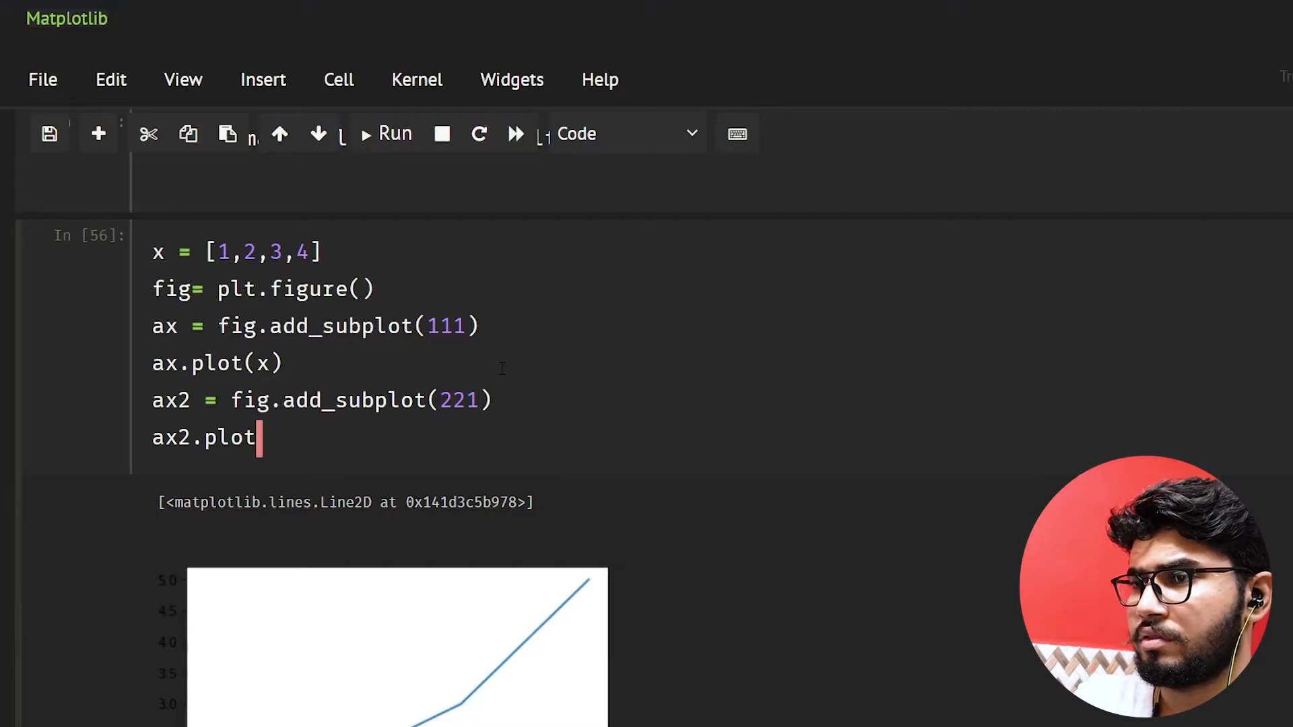
type("(np.")
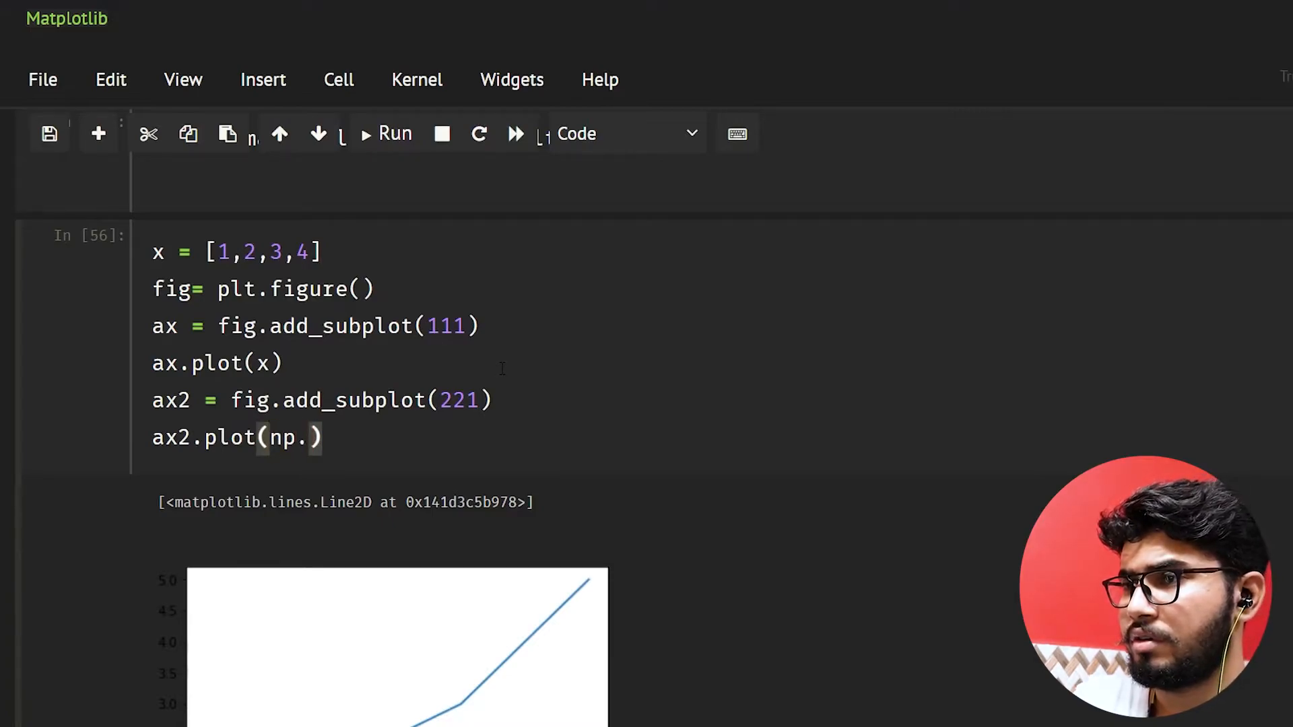
type("square*()")
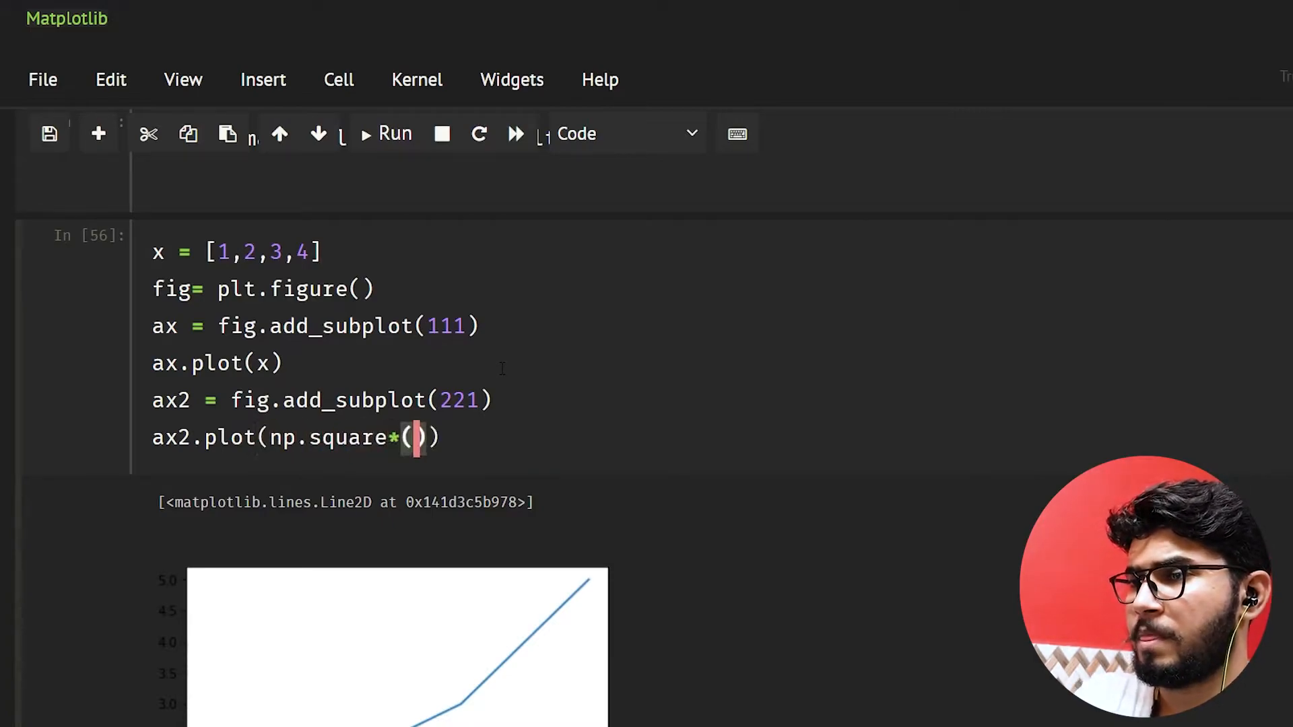
type("x")
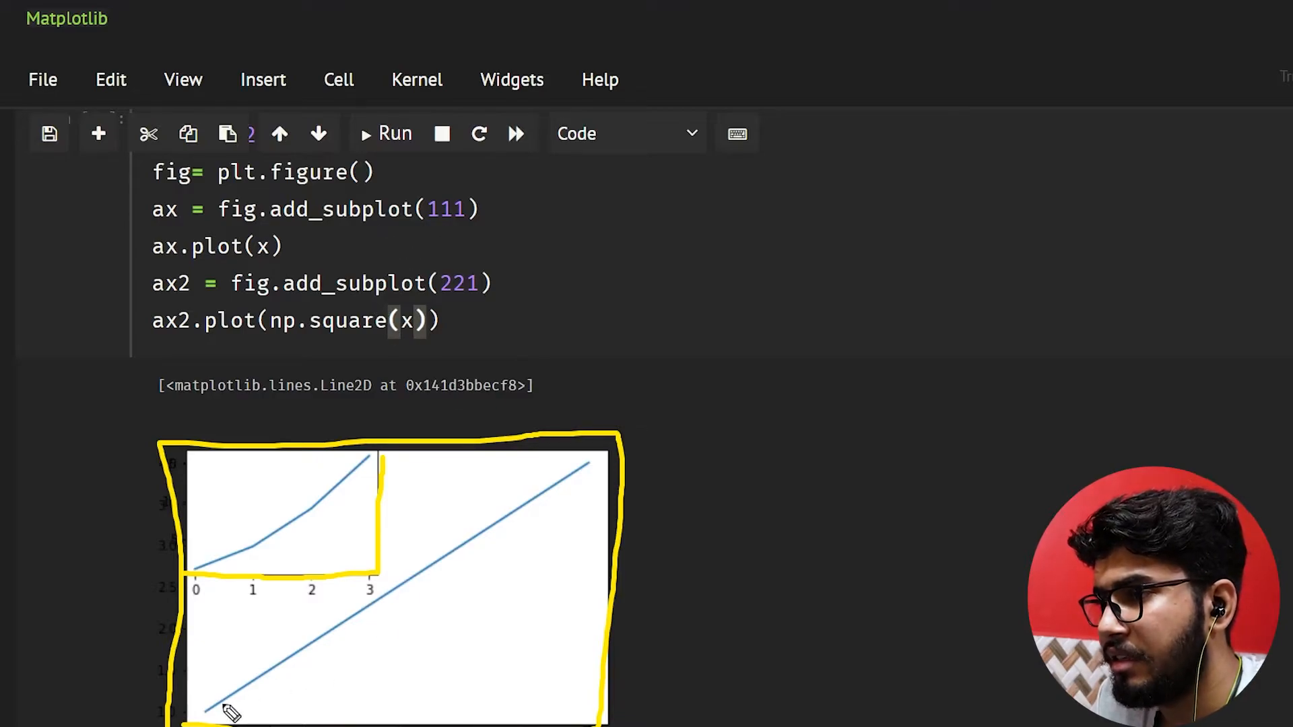
mouse_move(460, 381)
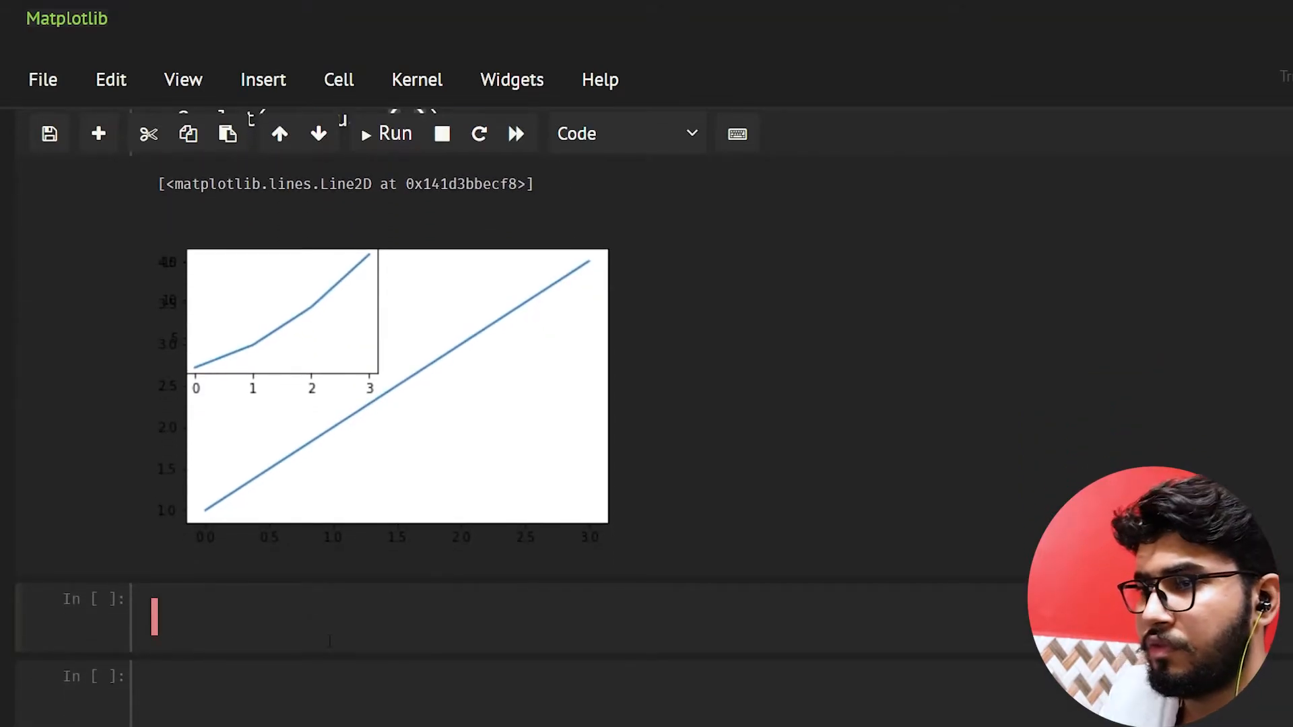
View the fig.add_subplot docstring and highlight the rows-columns-position parameter explanation.
type("fig.a")
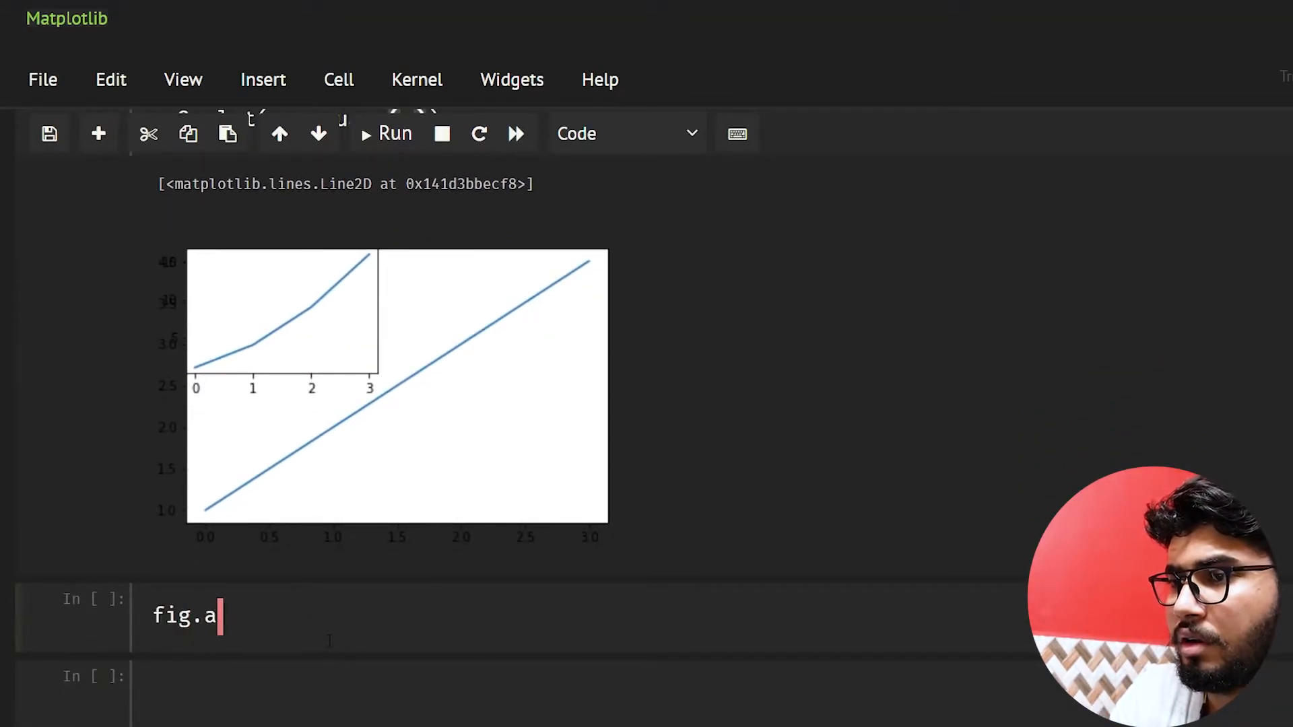
type("dd_subp")
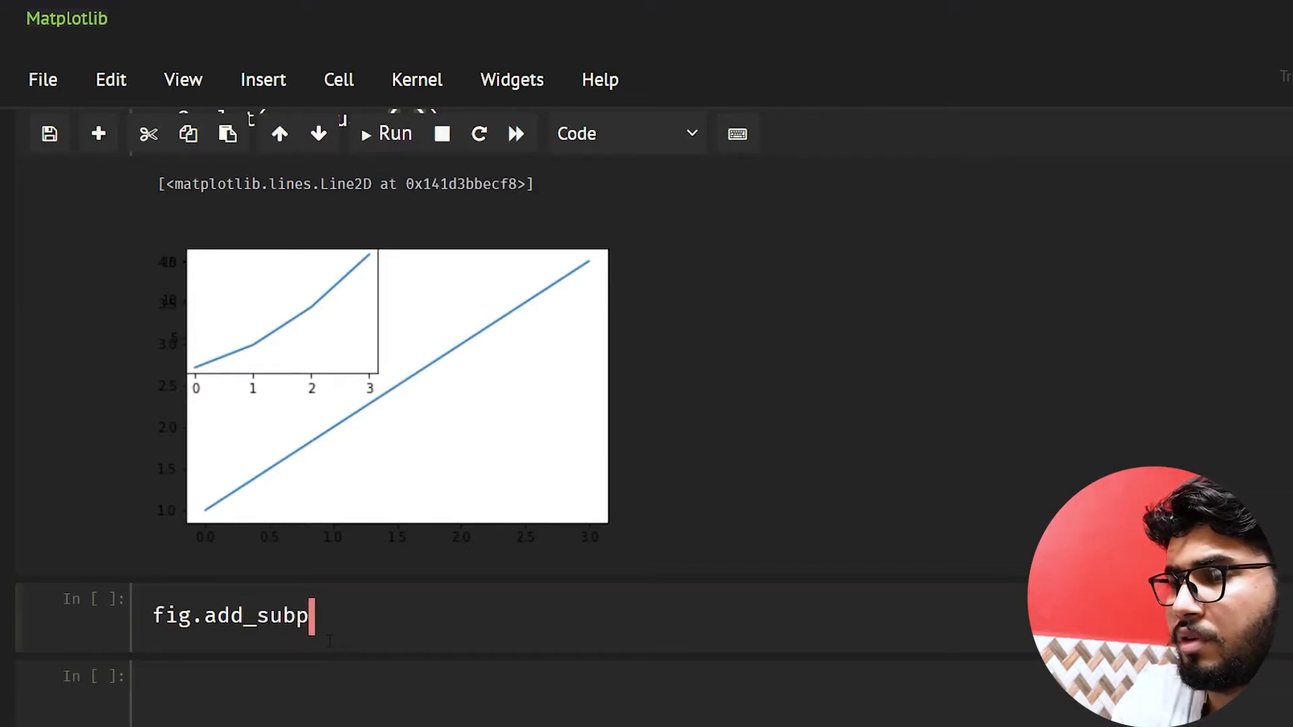
key("shift+tab")
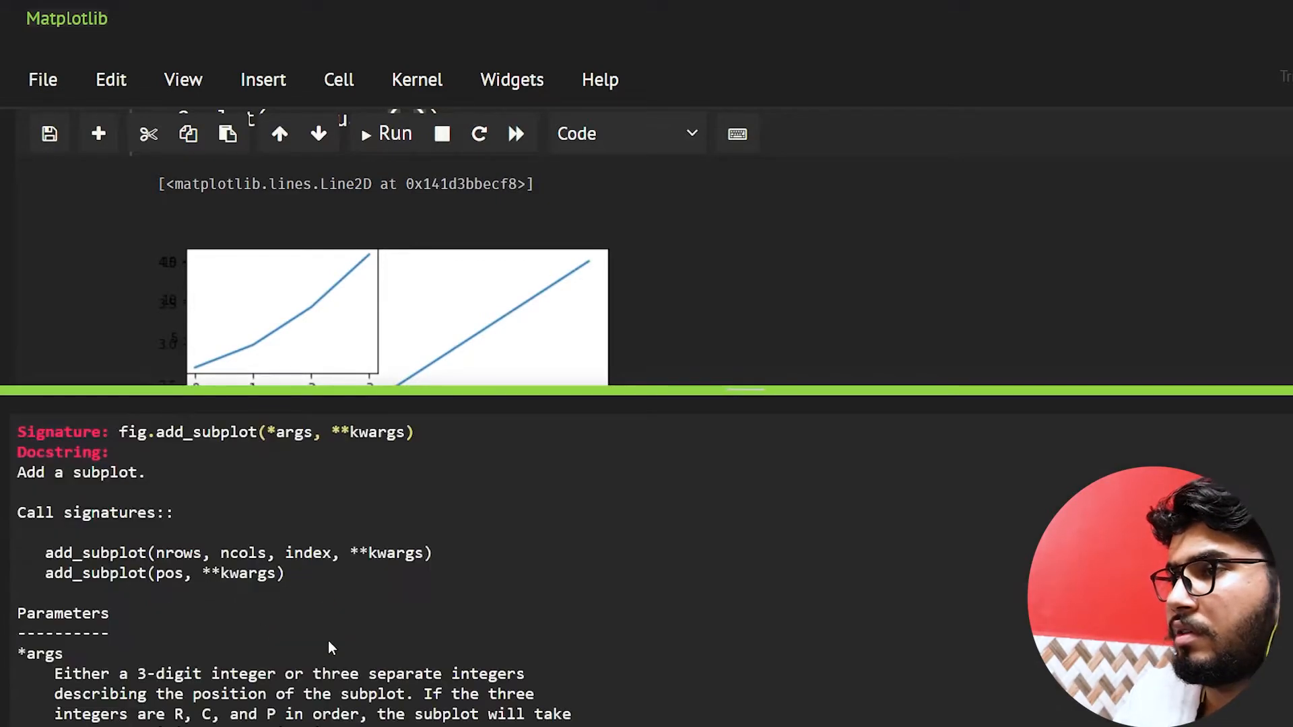
scroll("down", 3)
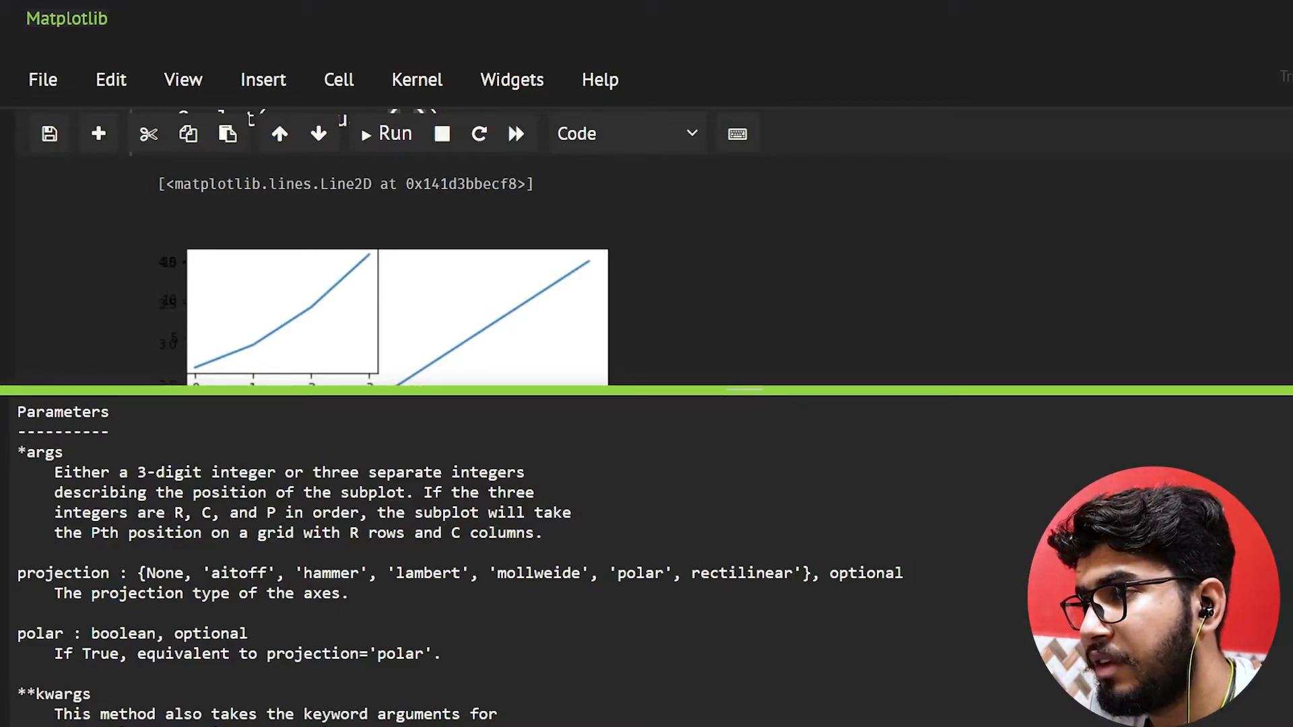
double_click(175, 512)
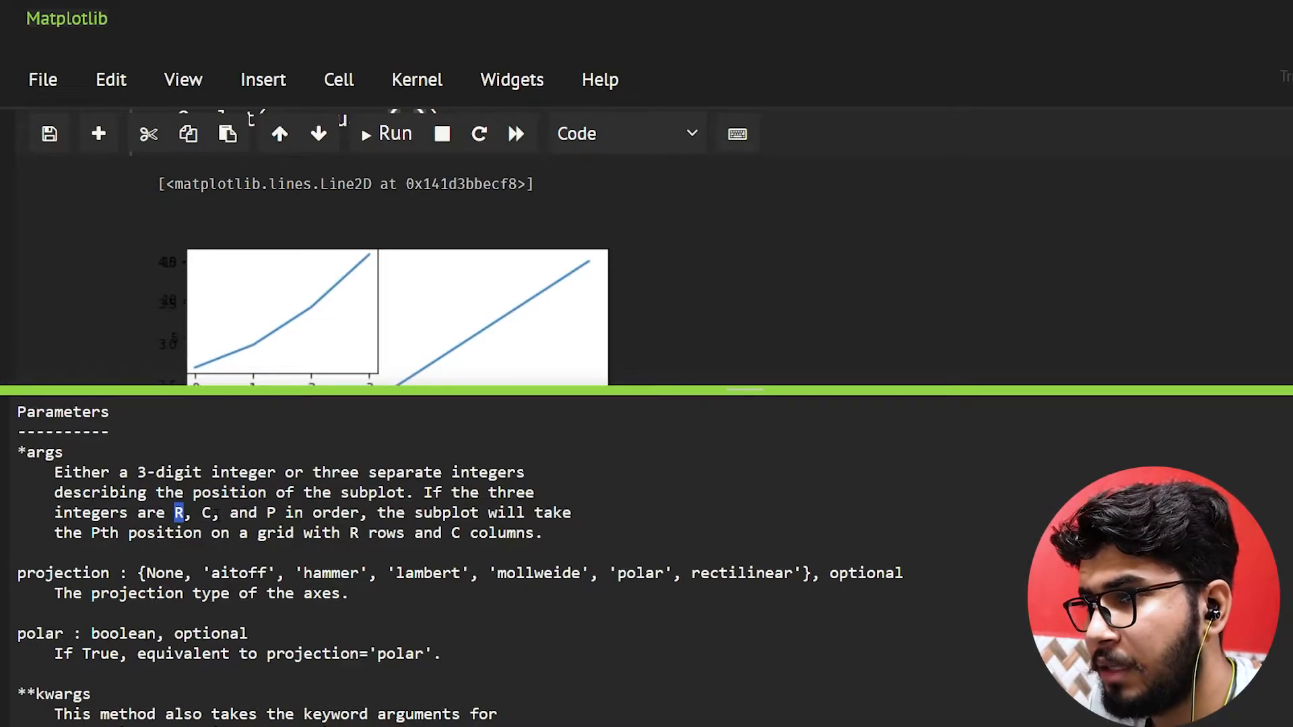
double_click(209, 512)
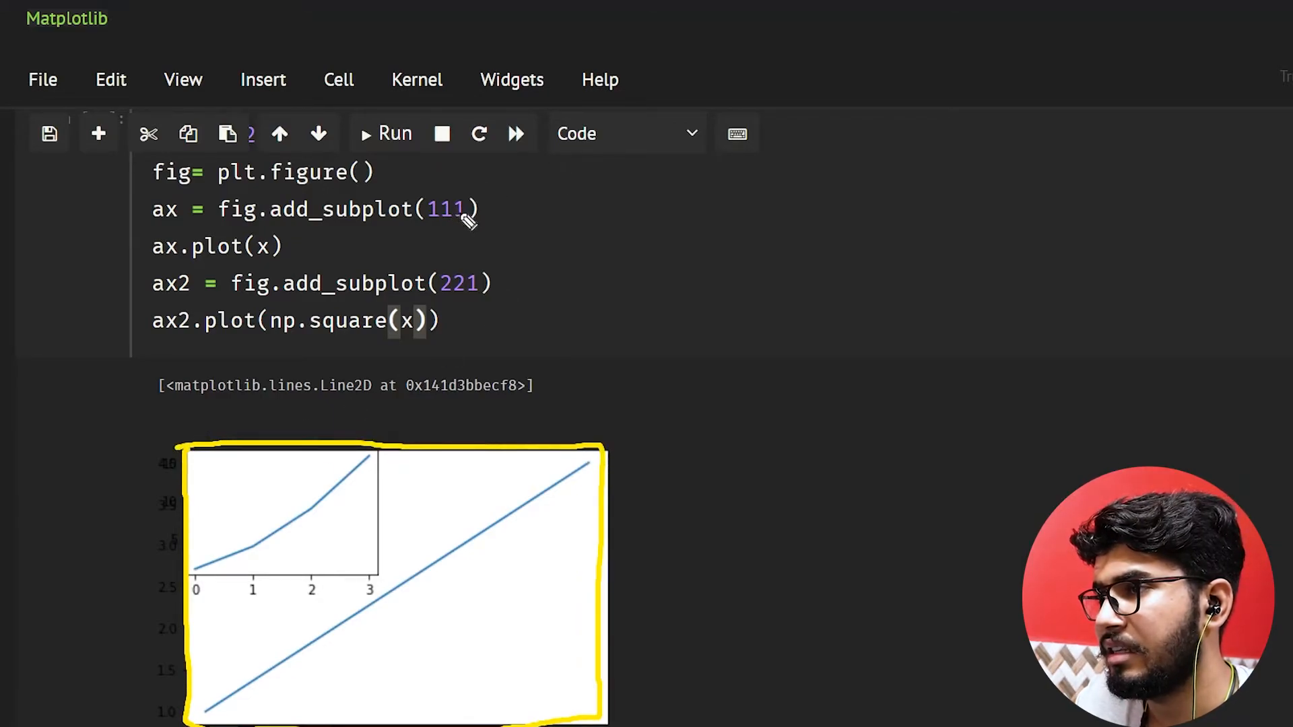
mouse_move(534, 623)
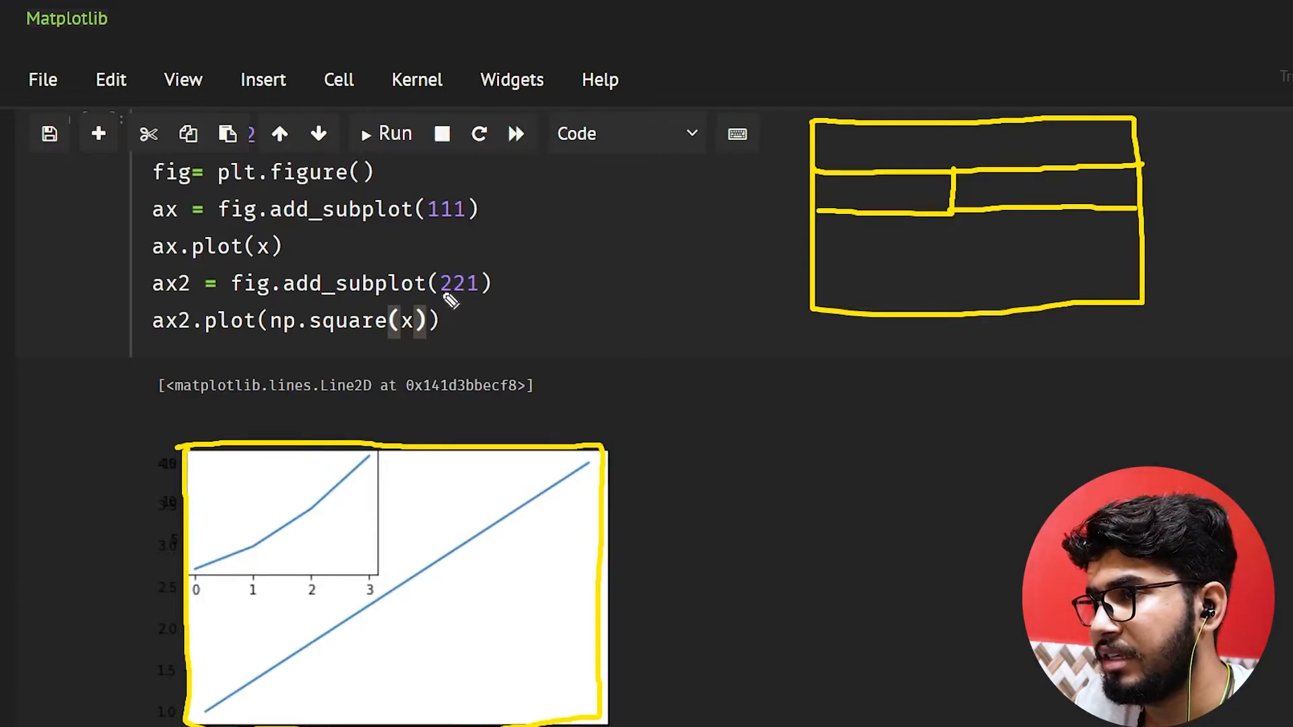
mouse_move(462, 301)
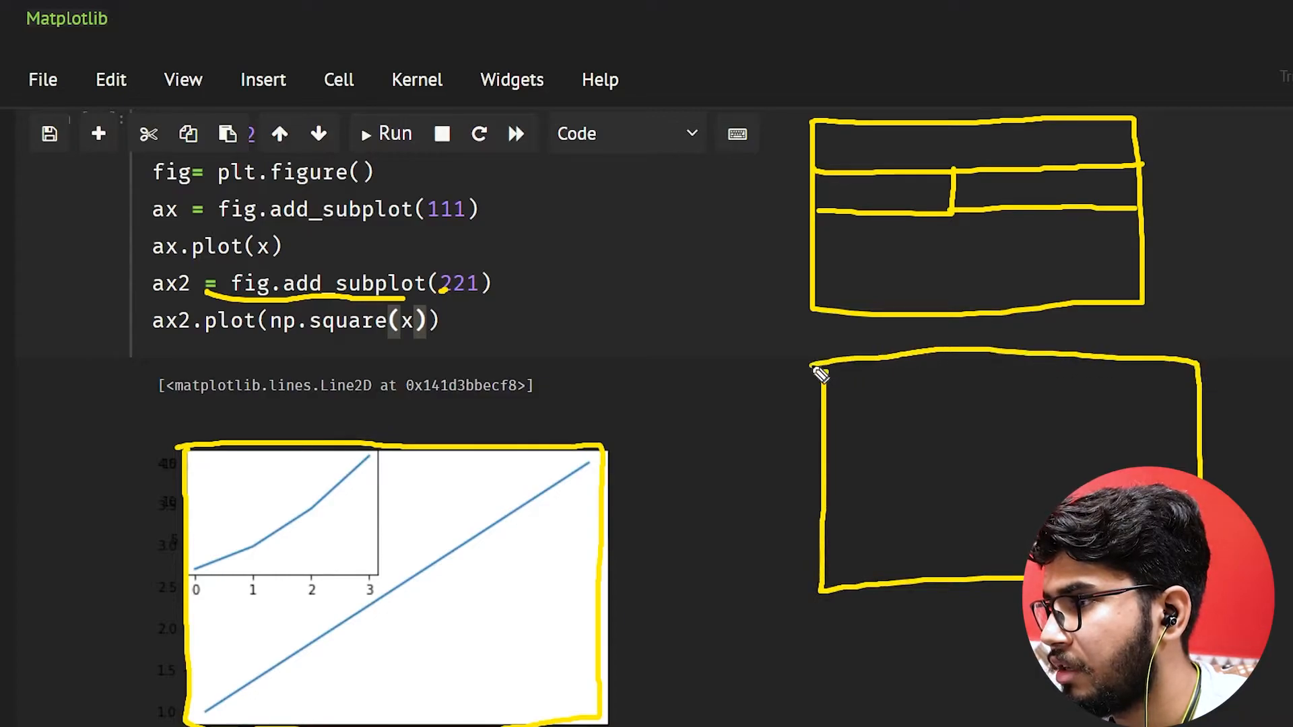
mouse_move(594, 689)
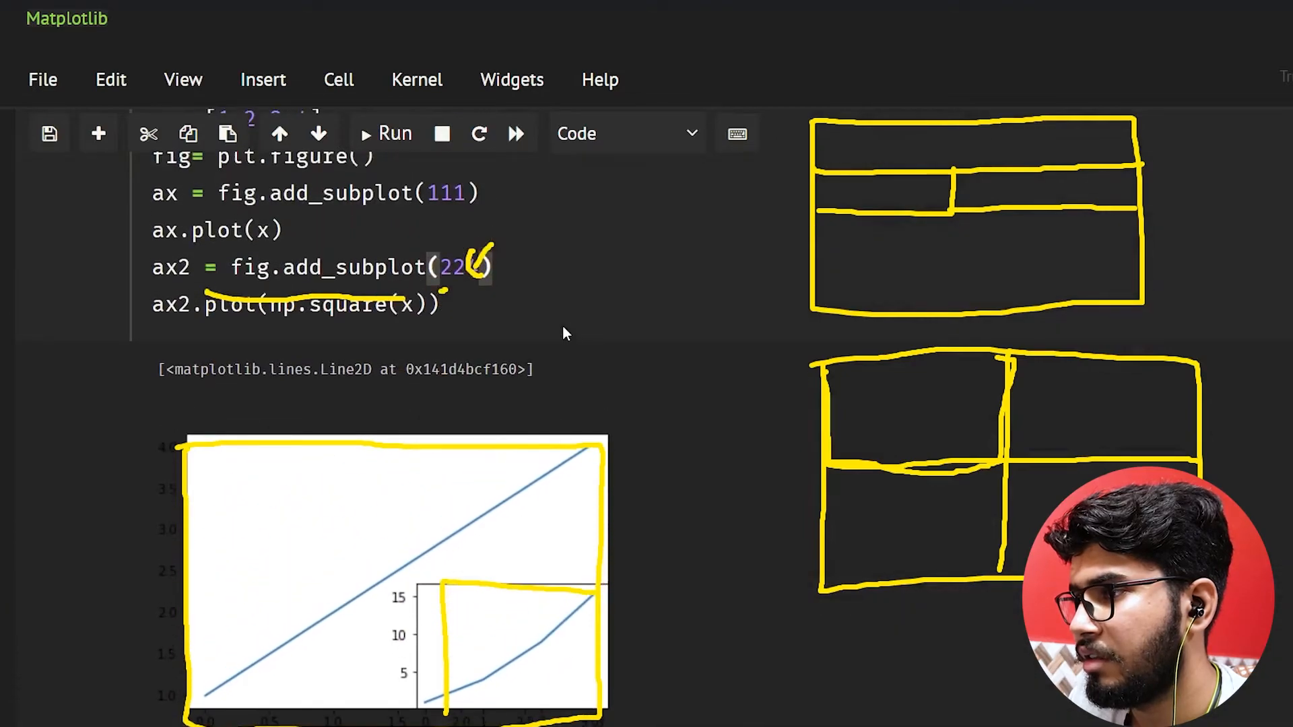
mouse_move(508, 411)
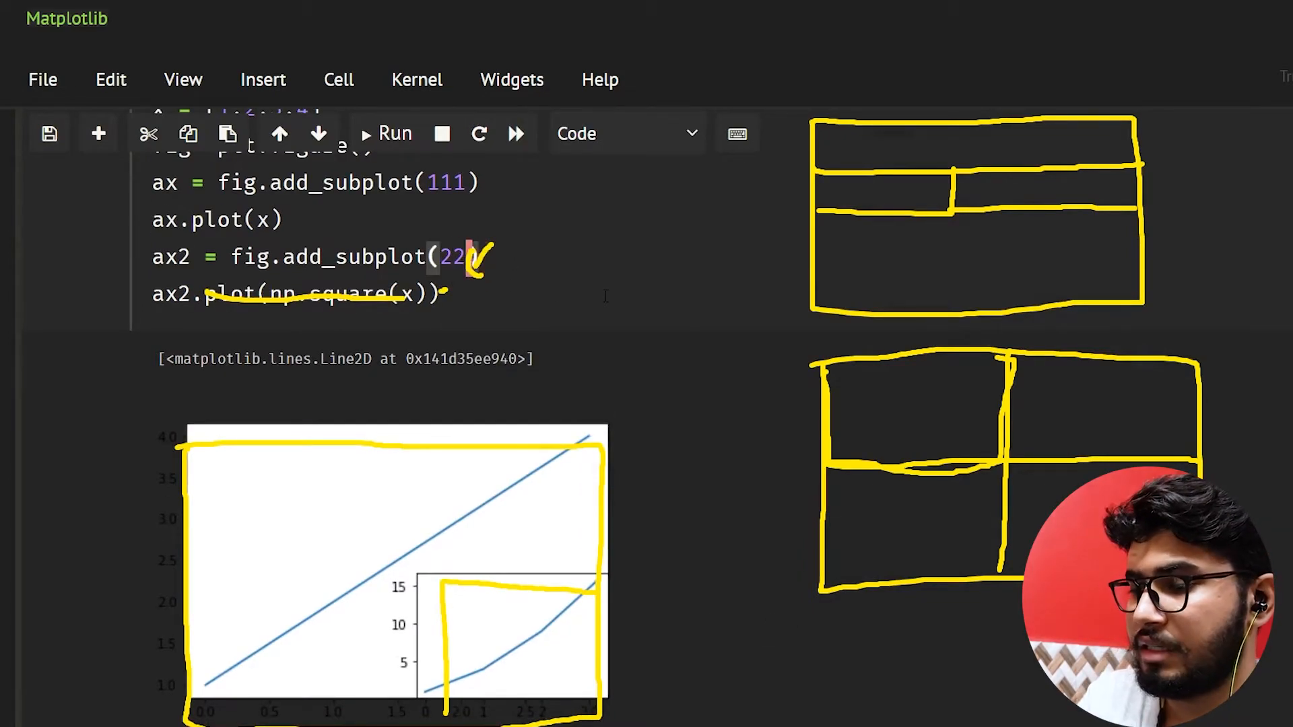
Scroll down to view the squared plot's chart output.
scroll("down", 3)
type("1)")
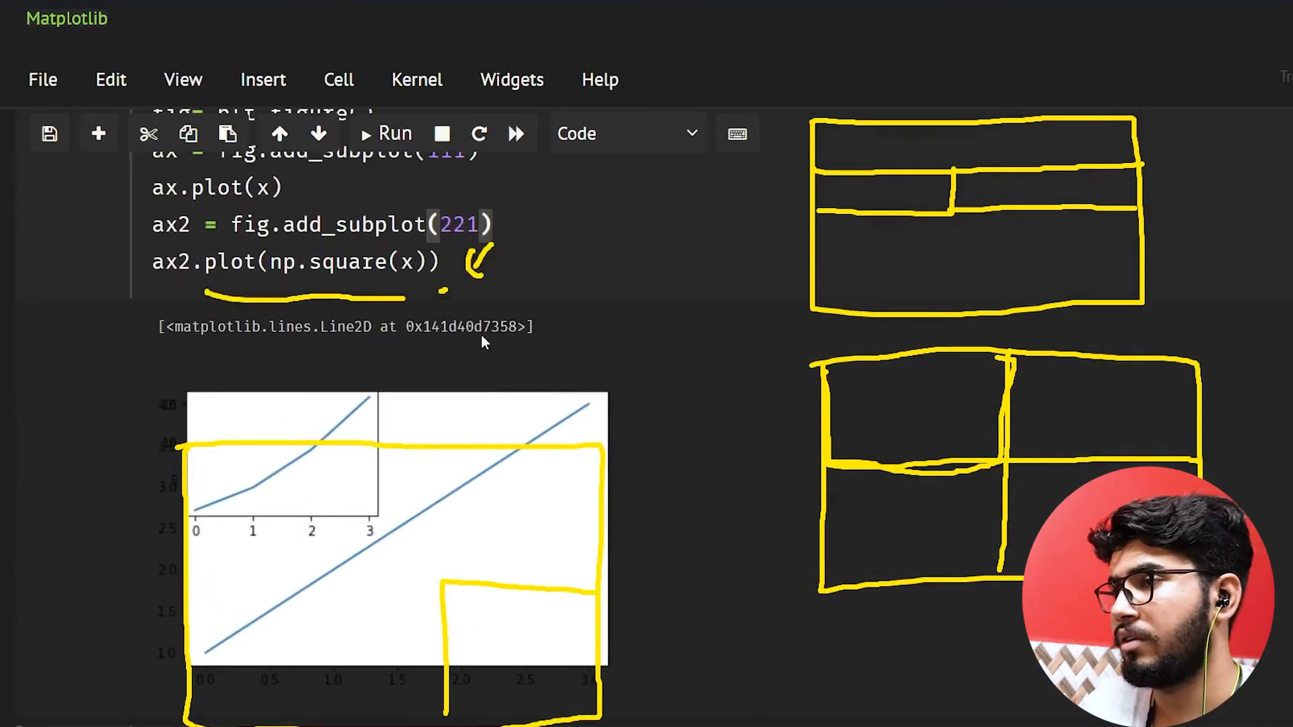
mouse_move(581, 506)
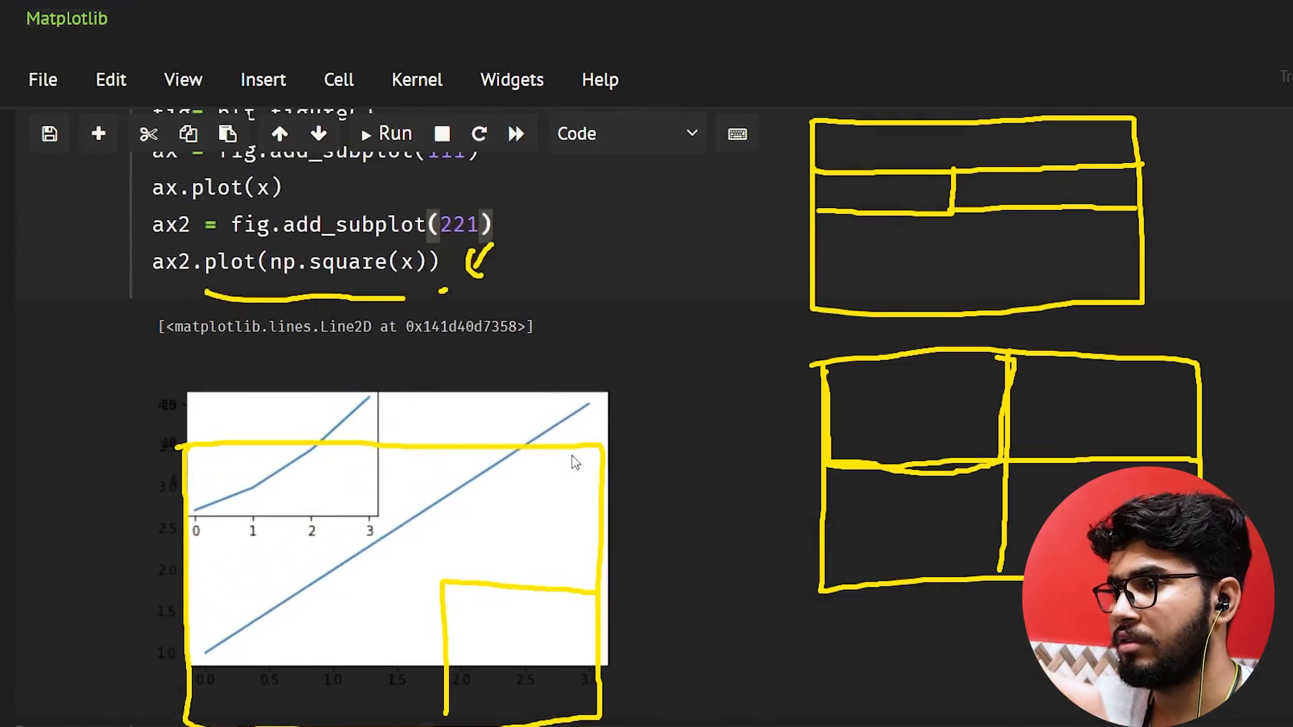
mouse_move(646, 393)
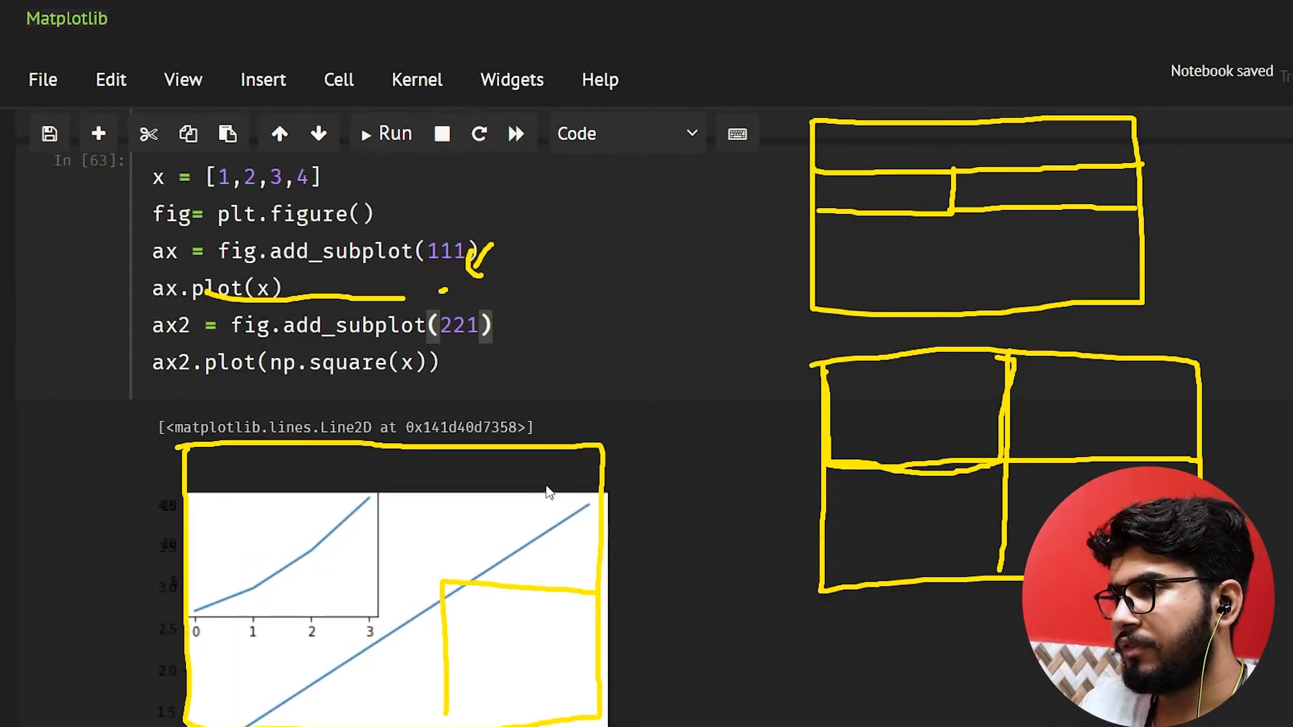
mouse_move(422, 580)
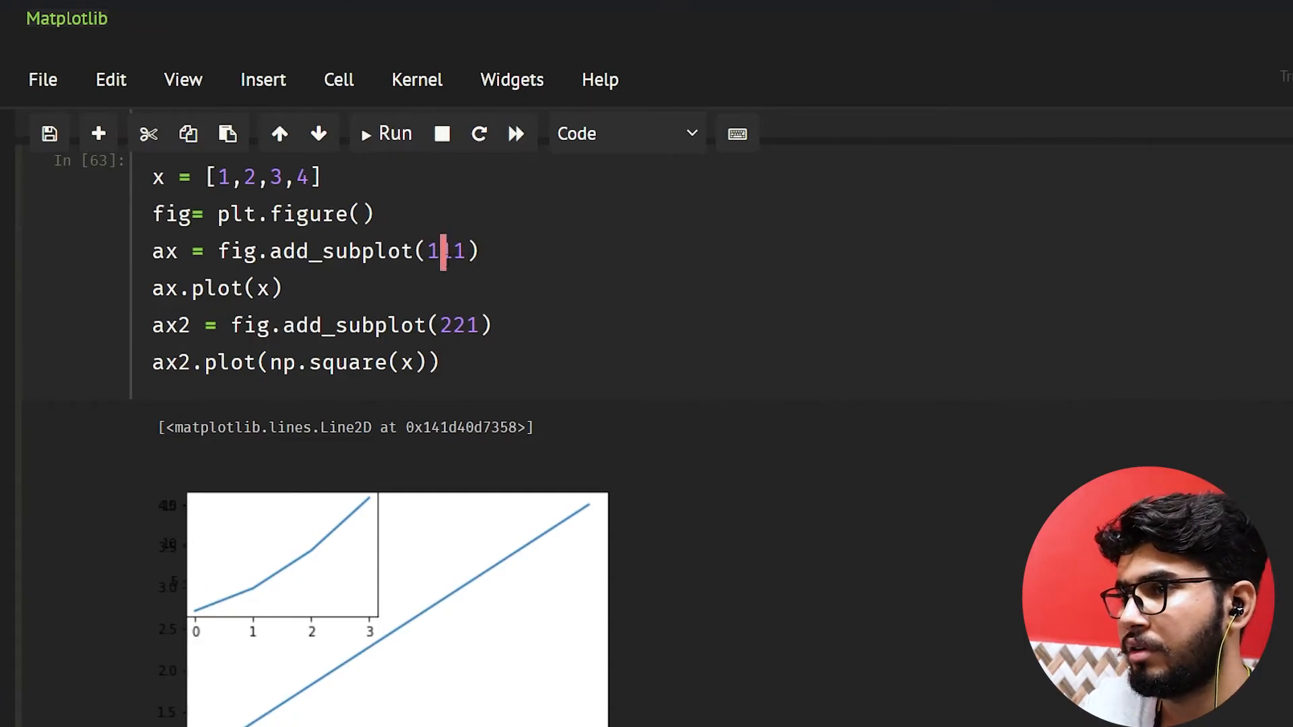
Scroll to the side-by-side charts and annotate the small squared plot on the right.
scroll("down", 3)
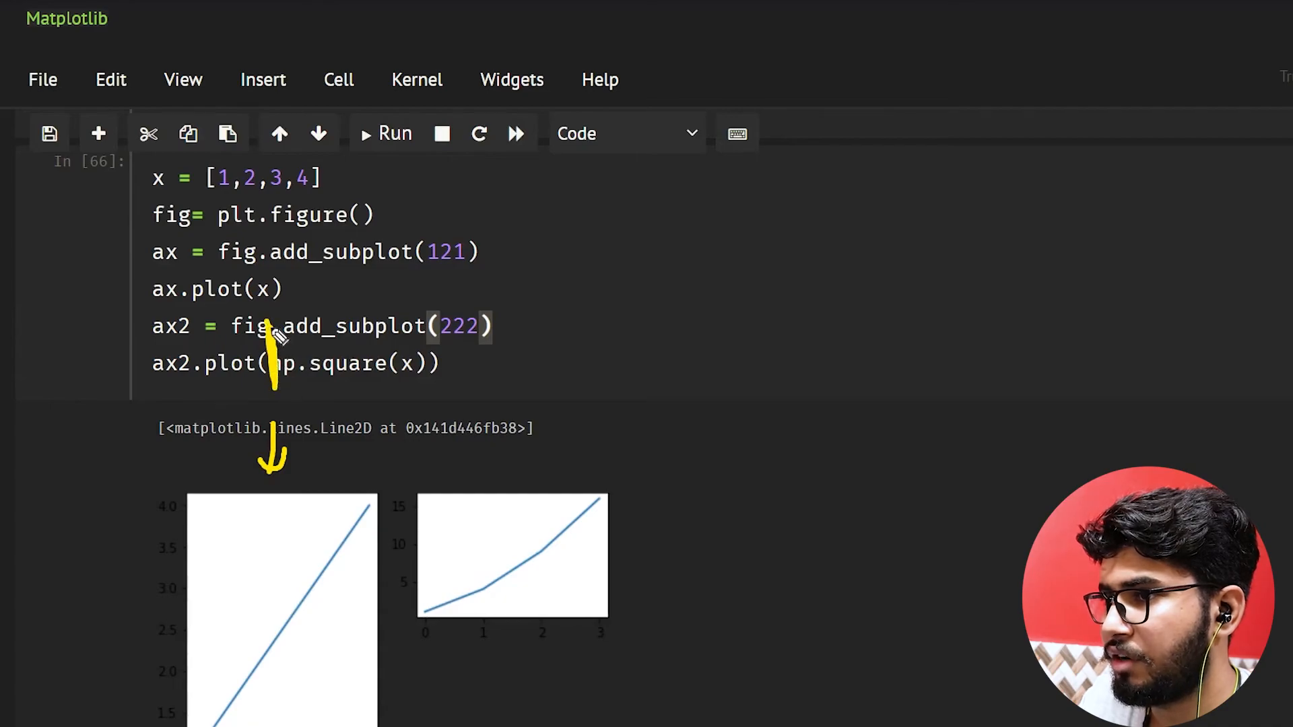
mouse_move(357, 573)
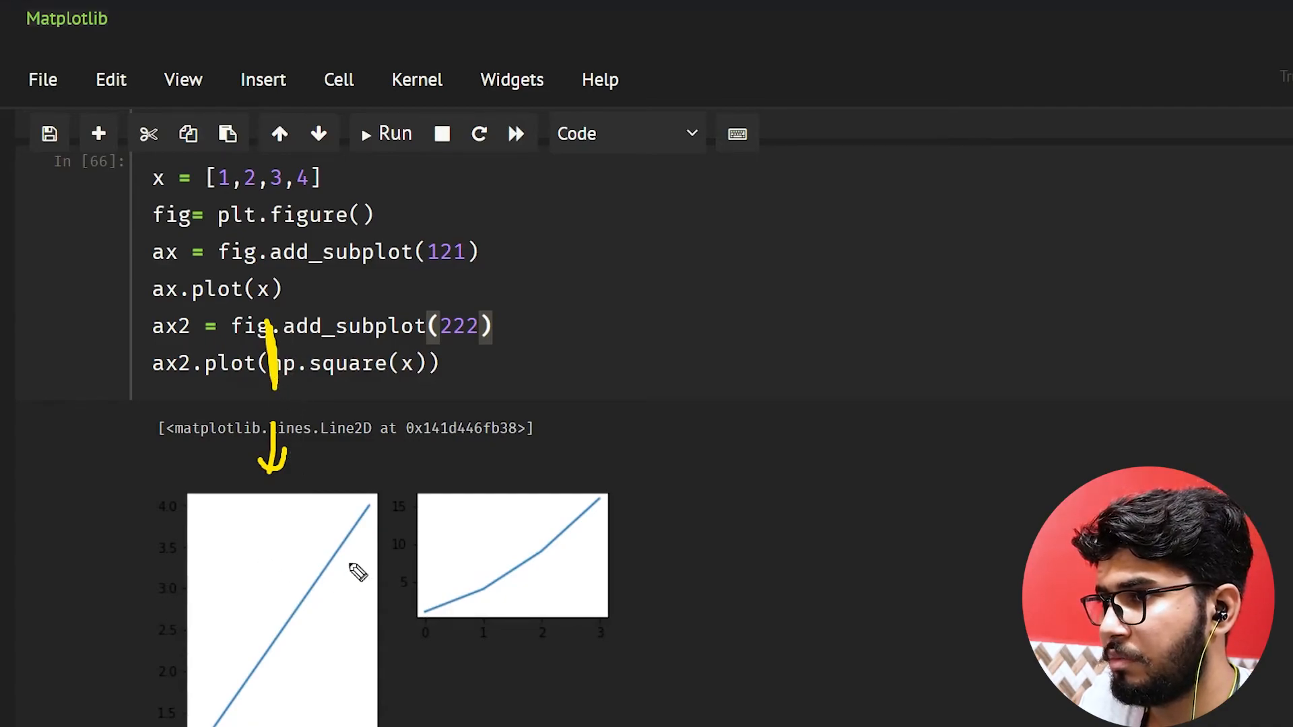
left_click_drag(140, 635, 392, 631)
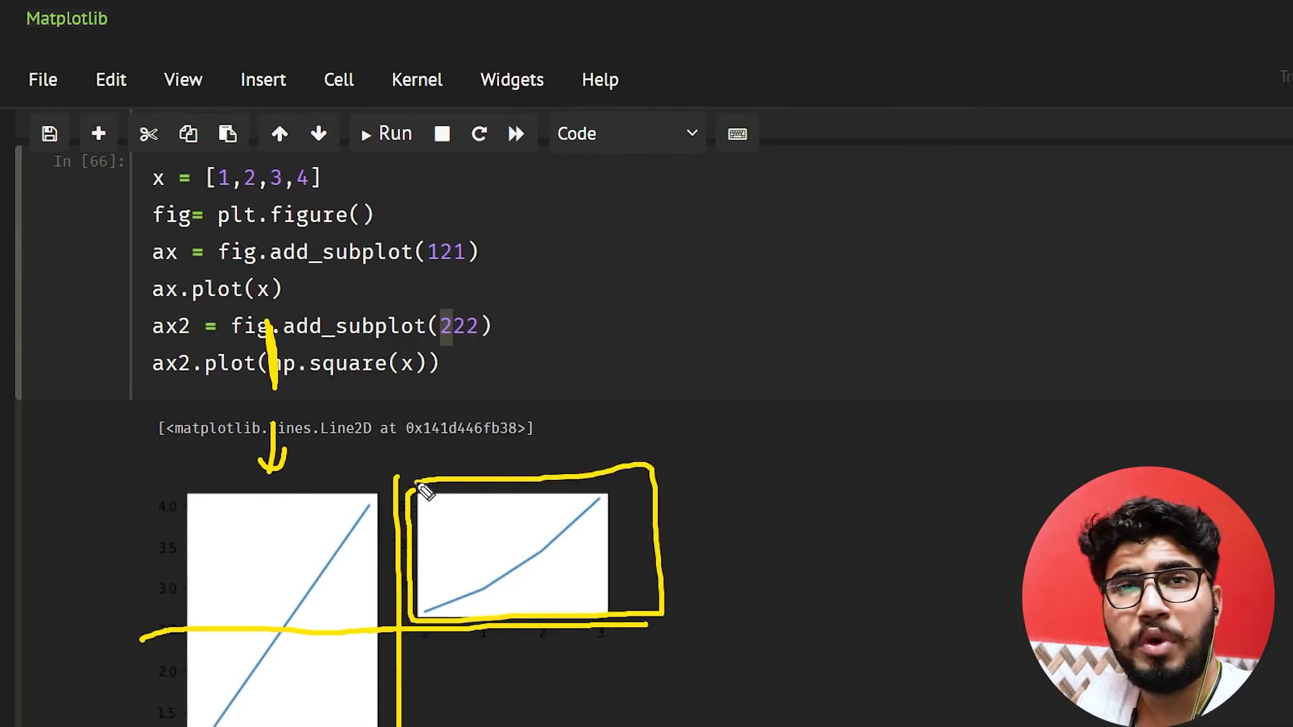
mouse_move(1095, 326)
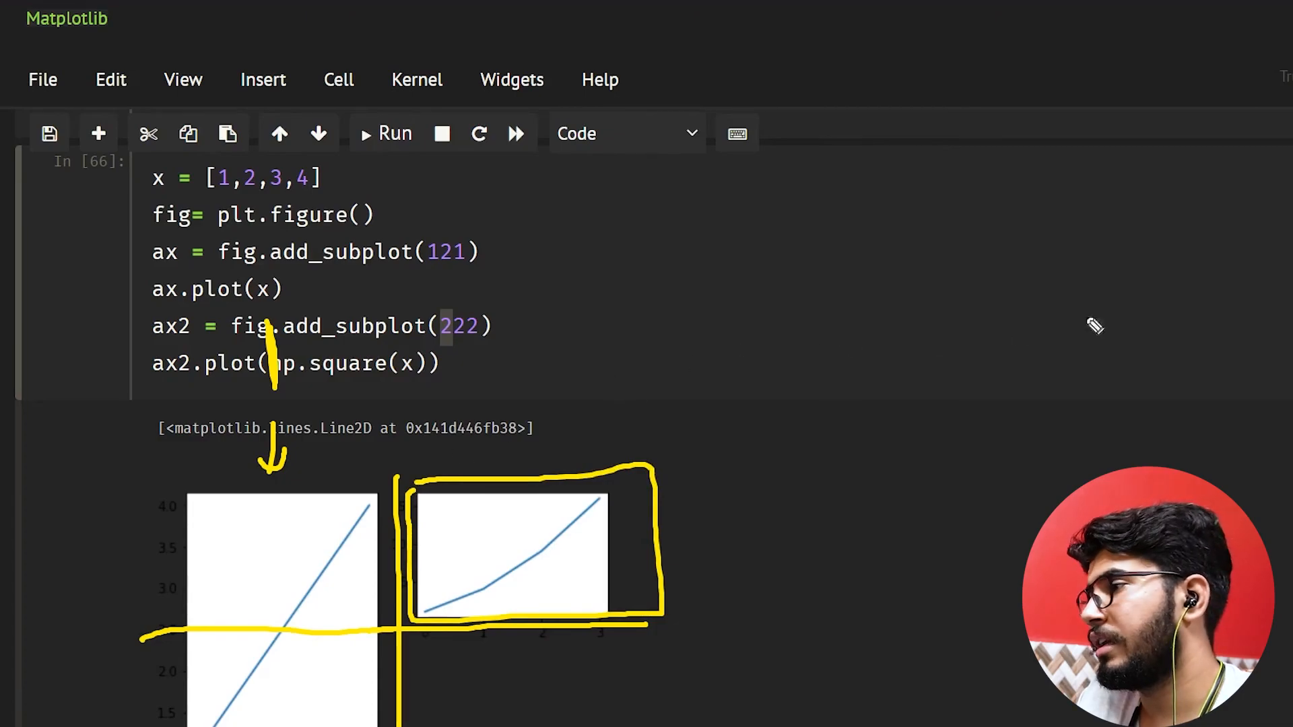